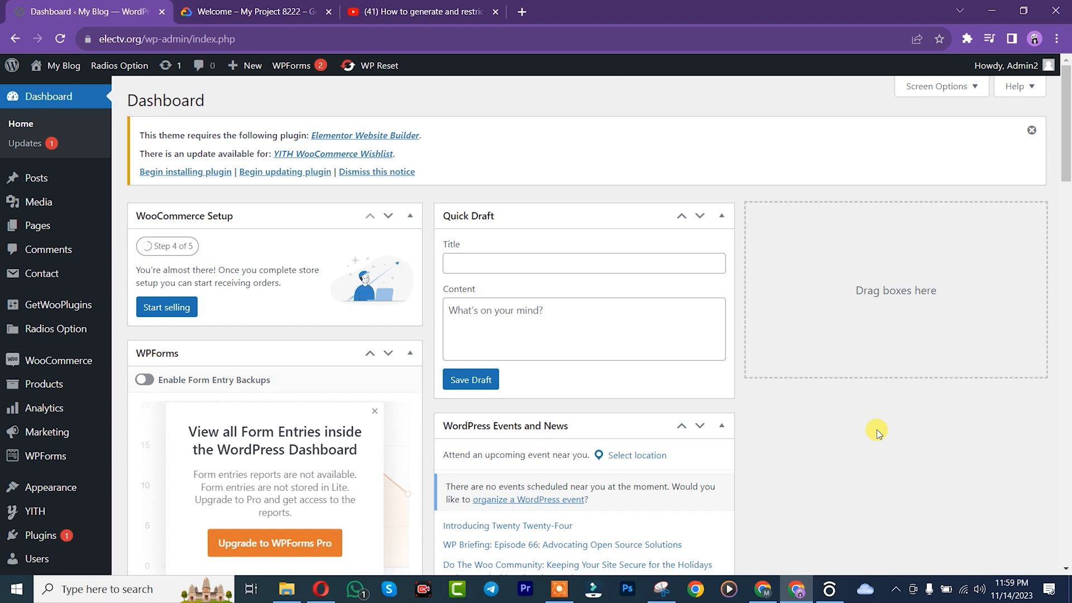
Step: Go to Plugins > Add New Plugin from the admin sidebar
{"action": "scroll", "scroll_direction": "down", "scroll_amount": 3}
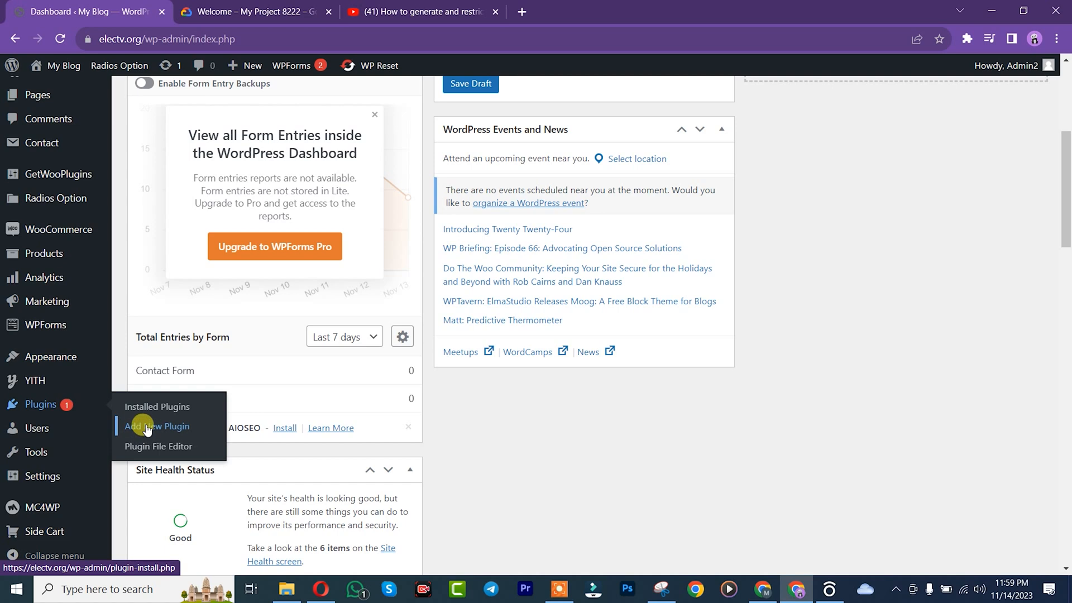
{"action": "left_click", "coordinate": [158, 427]}
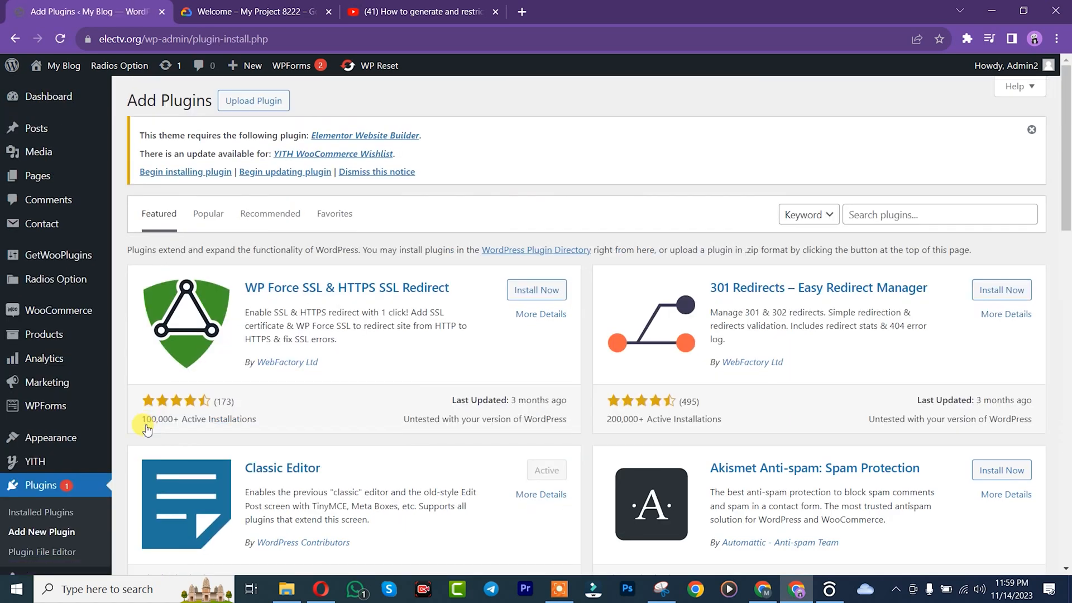
Step: Search the plugin directory for 'Elementor', install Elementor Website Builder and start activating it
{"action": "left_click", "coordinate": [939, 214]}
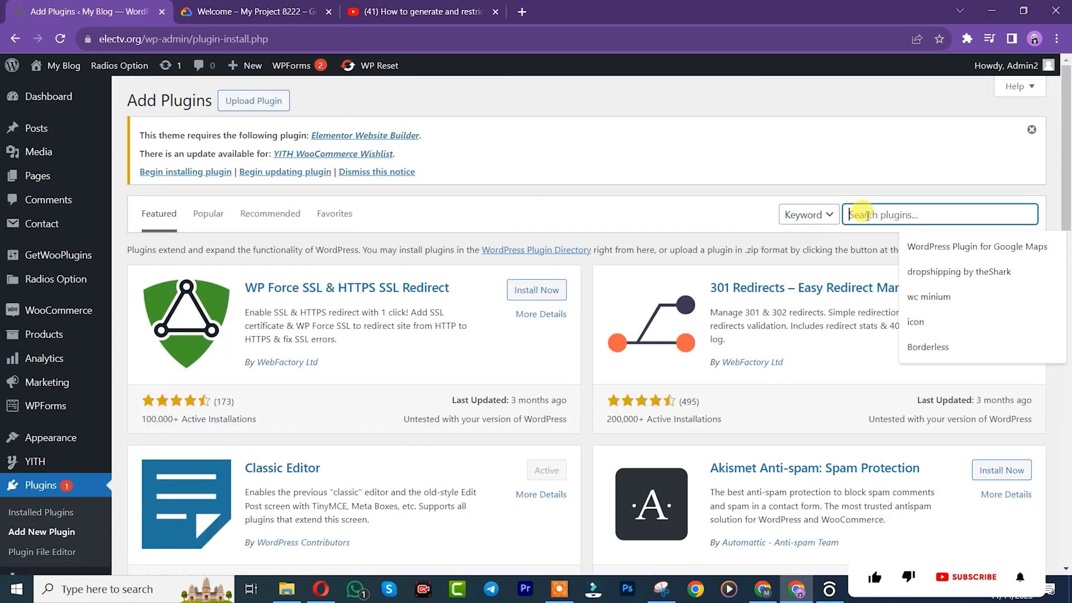
{"action": "type", "text": "Elementor"}
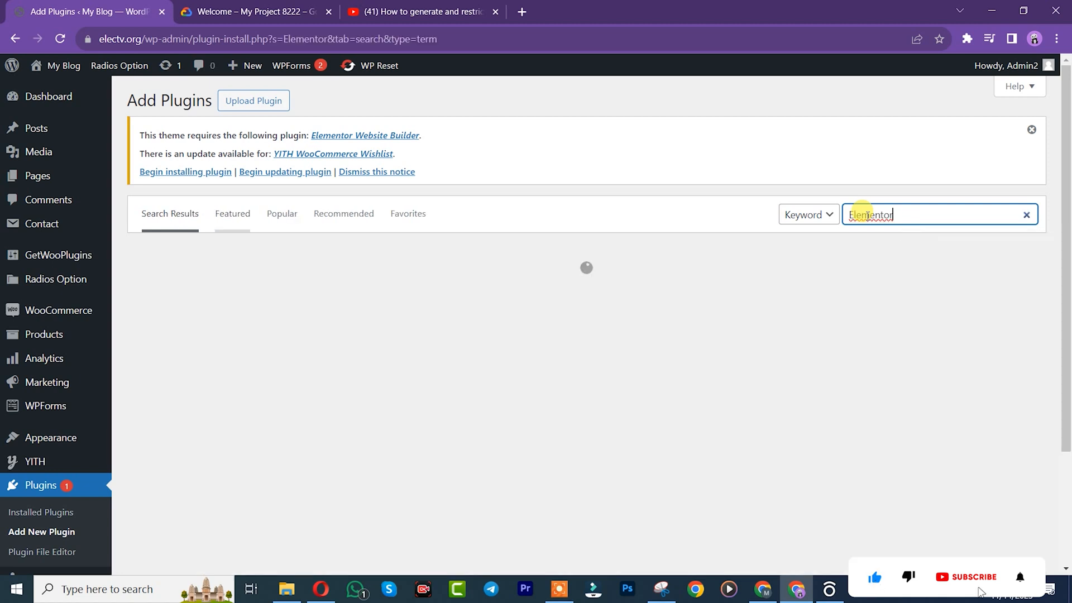
{"action": "key", "text": "Return"}
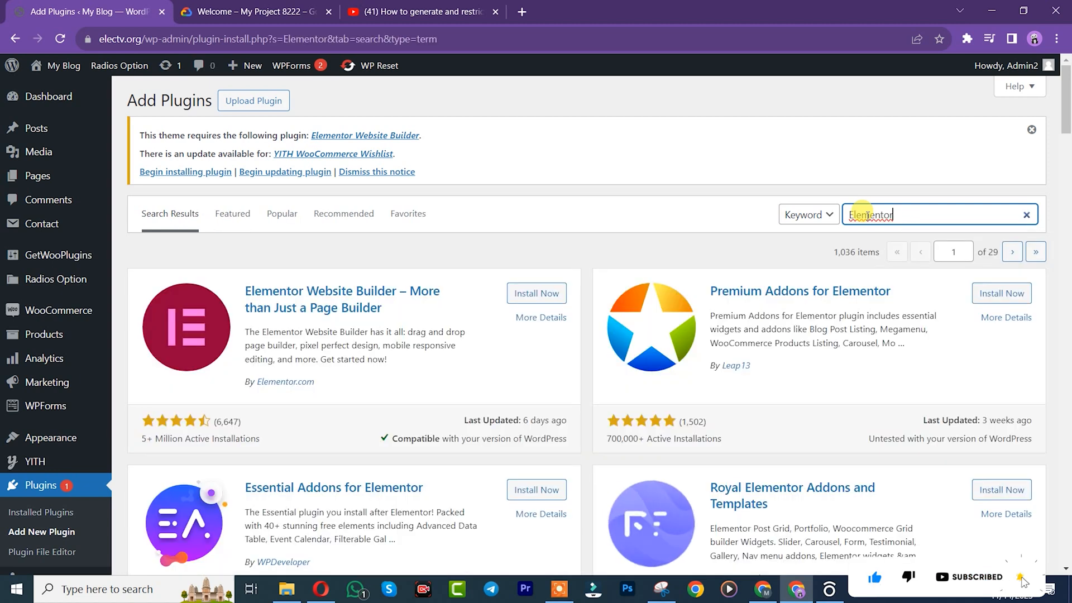
{"action": "left_click", "coordinate": [536, 294]}
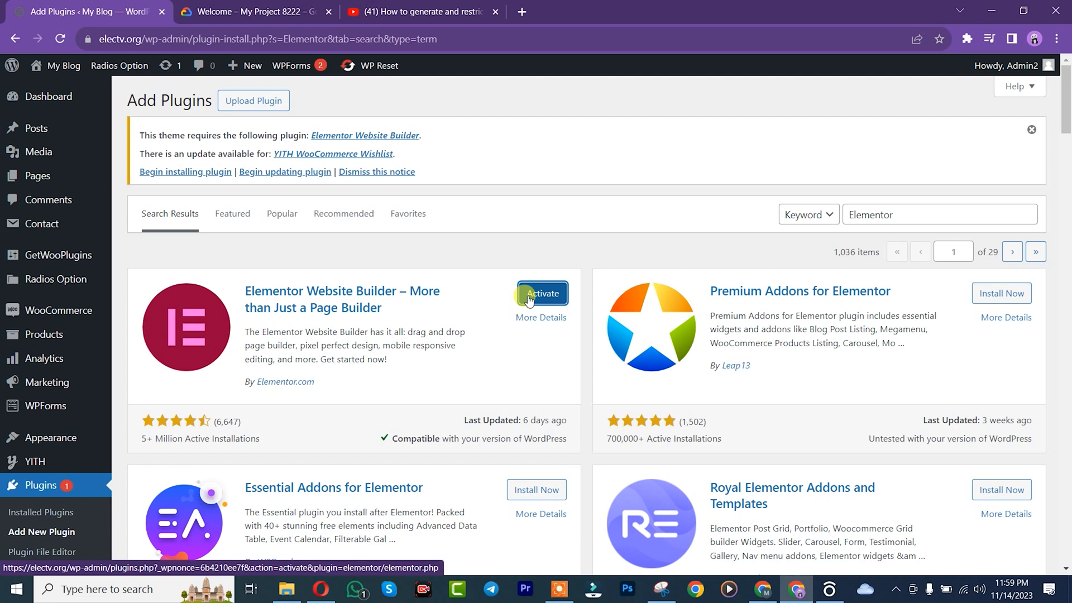
{"action": "left_click", "coordinate": [542, 294]}
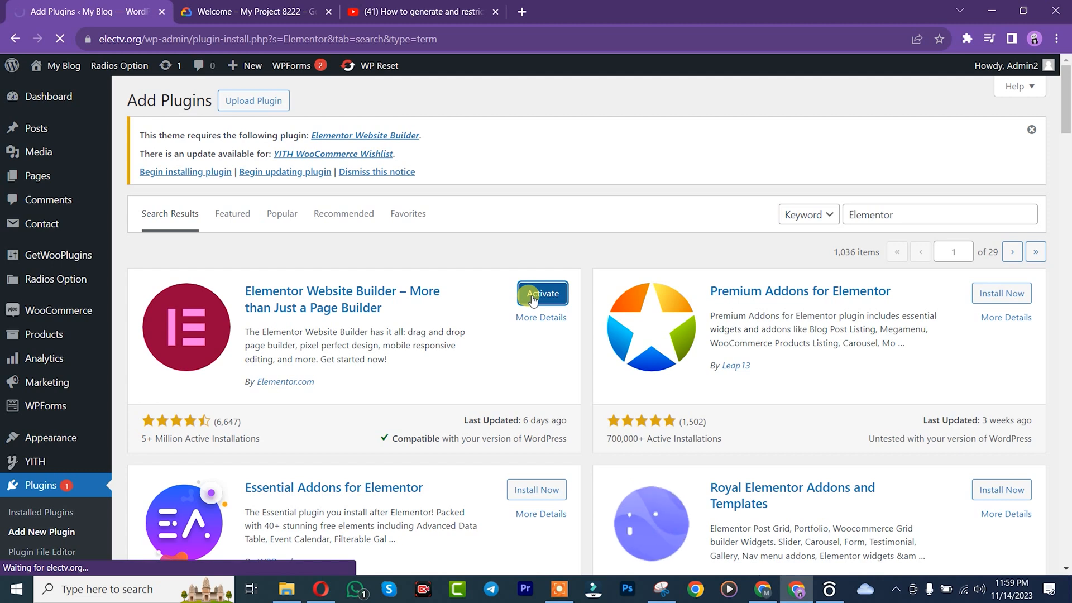
Step: Finish activating Elementor and go to Elementor > Settings in the sidebar
{"action": "left_click", "coordinate": [543, 294]}
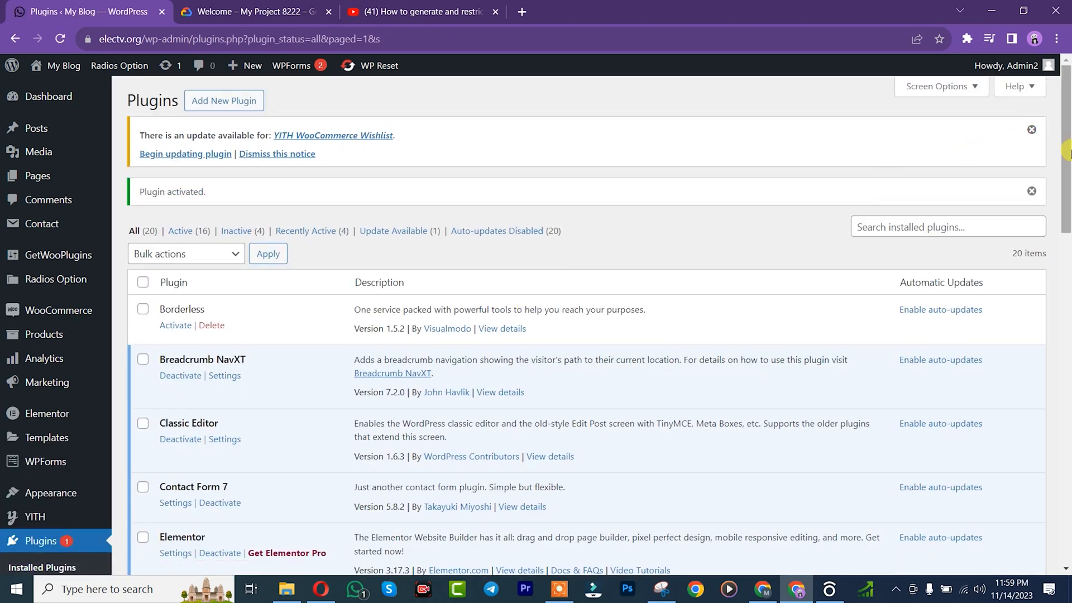
{"action": "scroll", "scroll_direction": "down", "scroll_amount": 3}
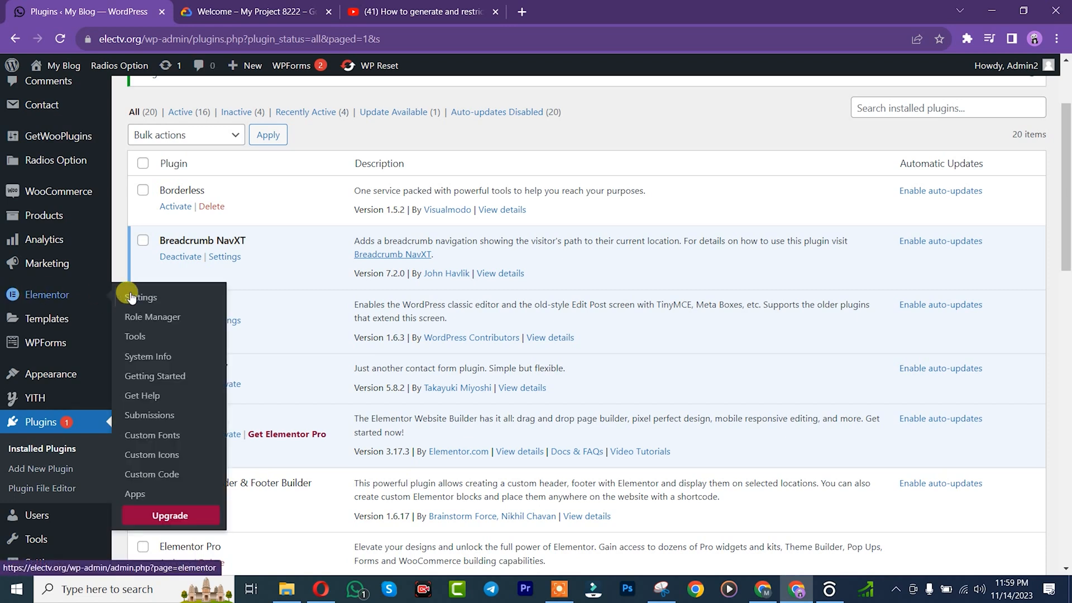
{"action": "left_click", "coordinate": [141, 297]}
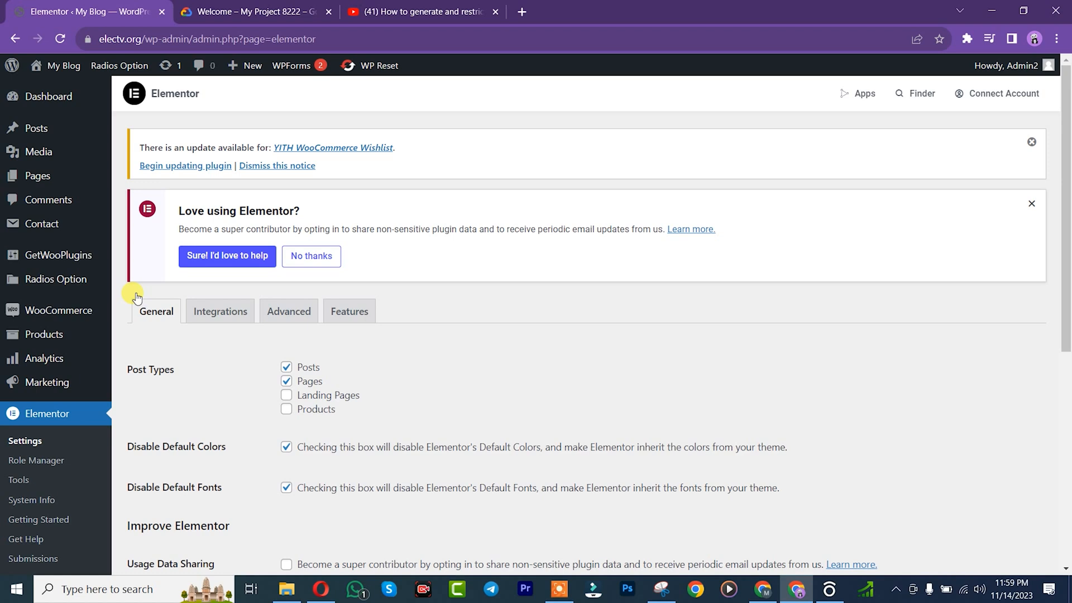
Step: Enable Landing Pages and Products as Elementor post types, then go to Integrations
{"action": "scroll", "scroll_direction": "down", "scroll_amount": 3}
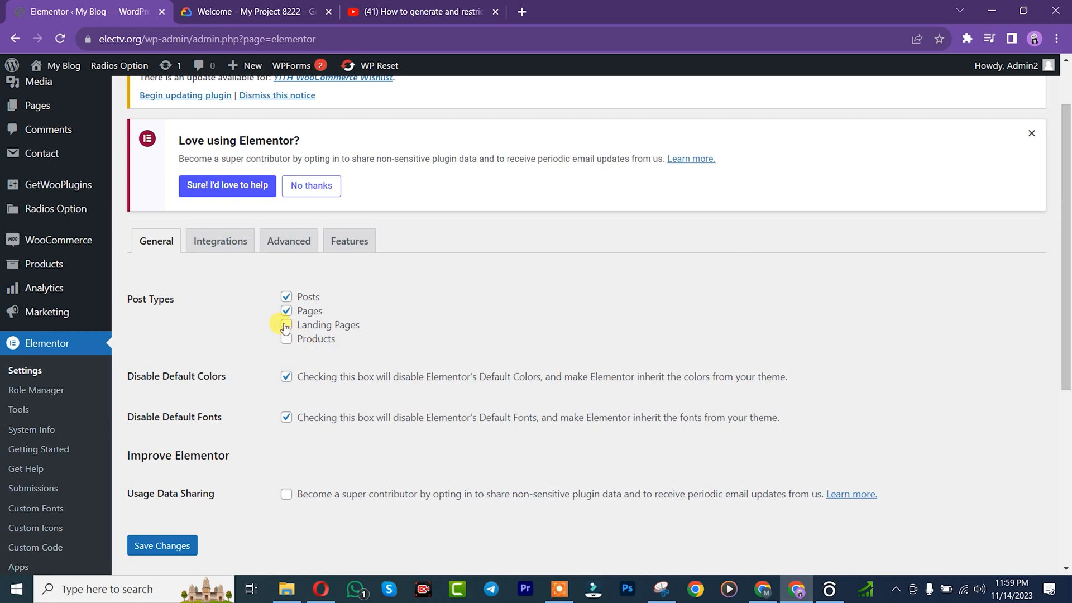
{"action": "left_click", "coordinate": [286, 325]}
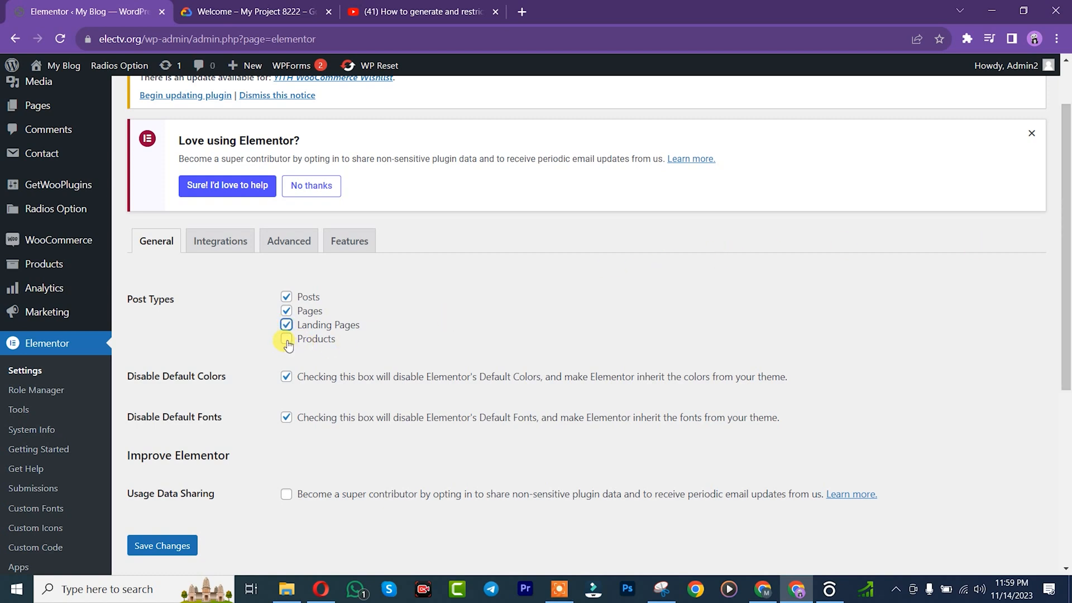
{"action": "left_click", "coordinate": [286, 339]}
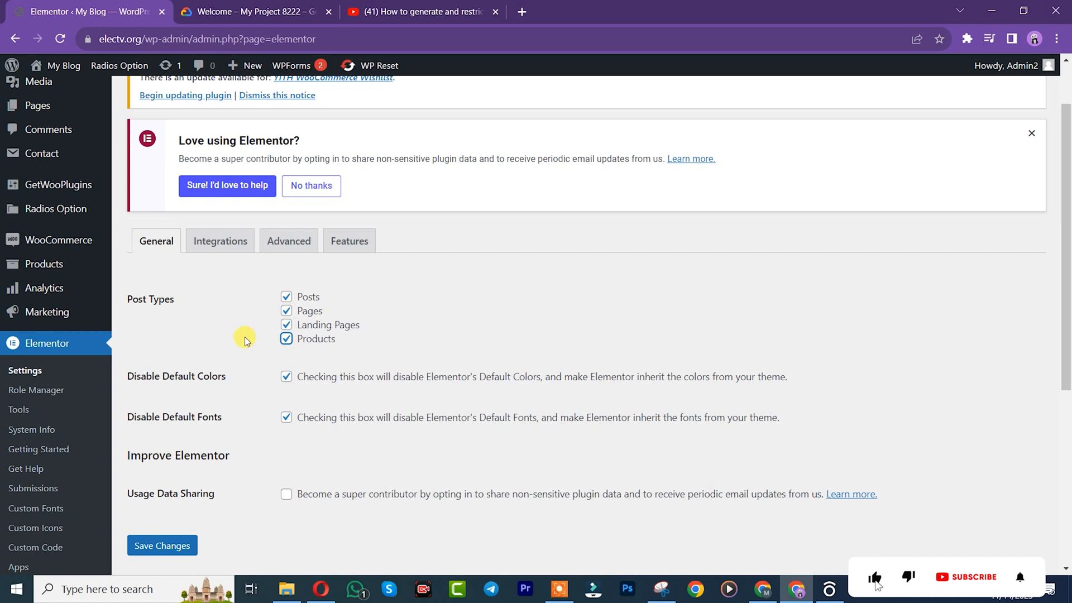
{"action": "left_click", "coordinate": [220, 241]}
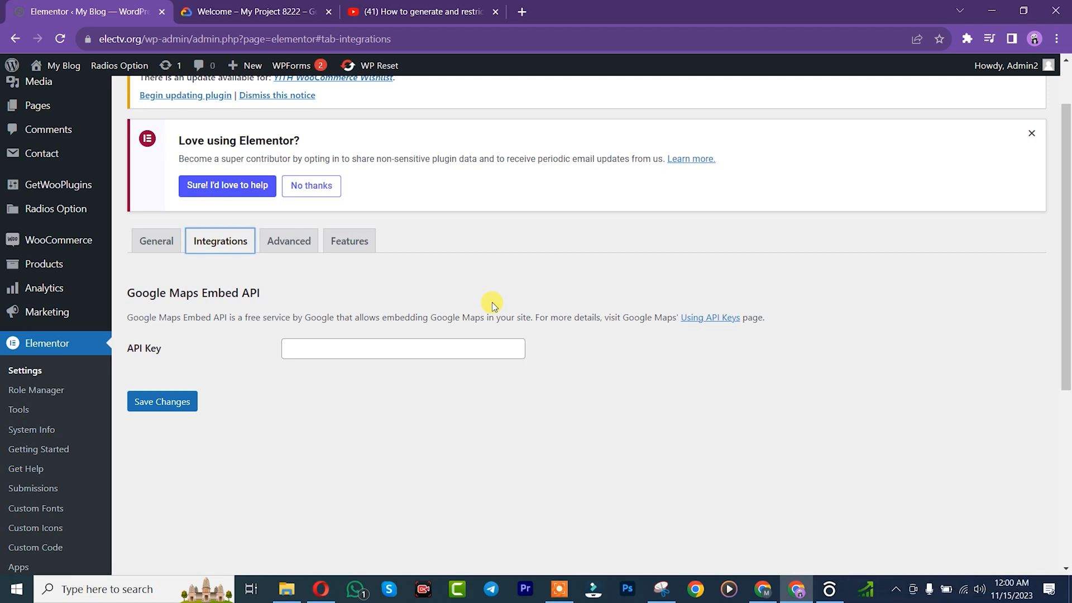
Step: Switch to the Google Cloud Console project and expand its main navigation menu
{"action": "left_click", "coordinate": [253, 11]}
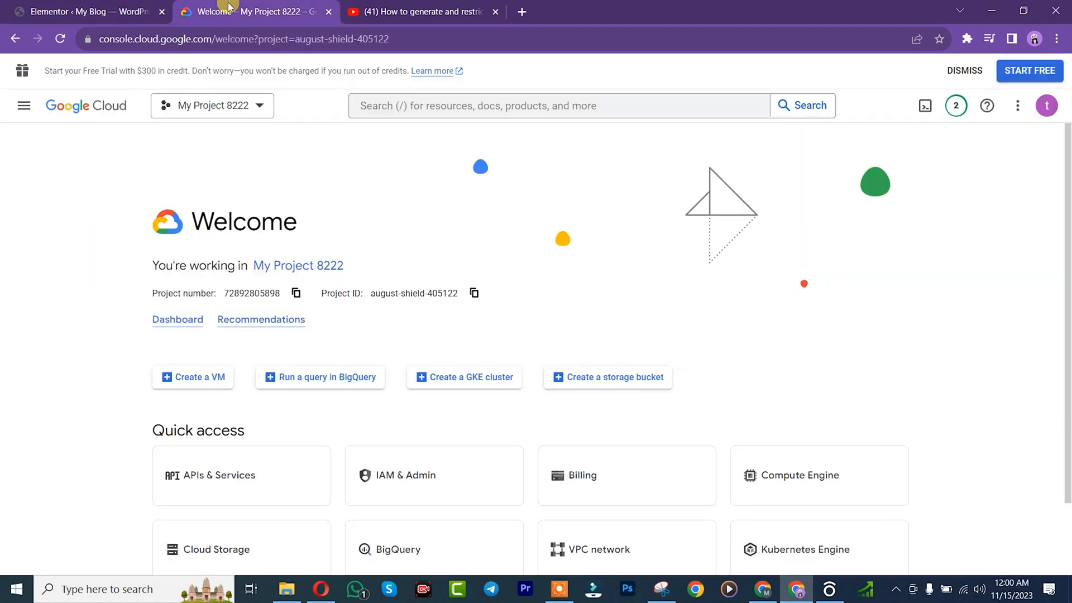
{"action": "mouse_move", "coordinate": [277, 194]}
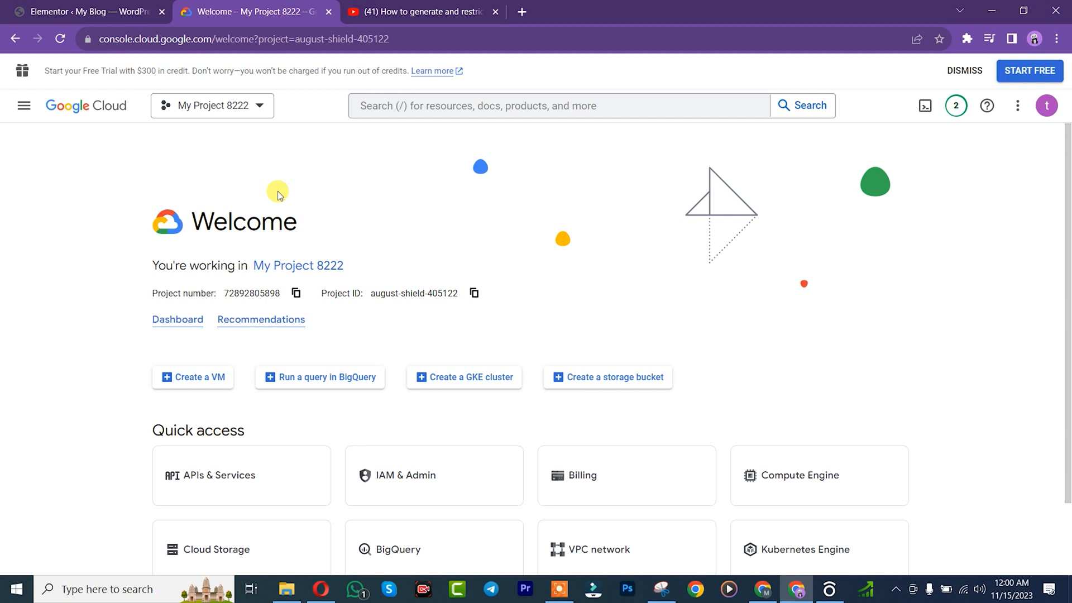
{"action": "mouse_move", "coordinate": [297, 172]}
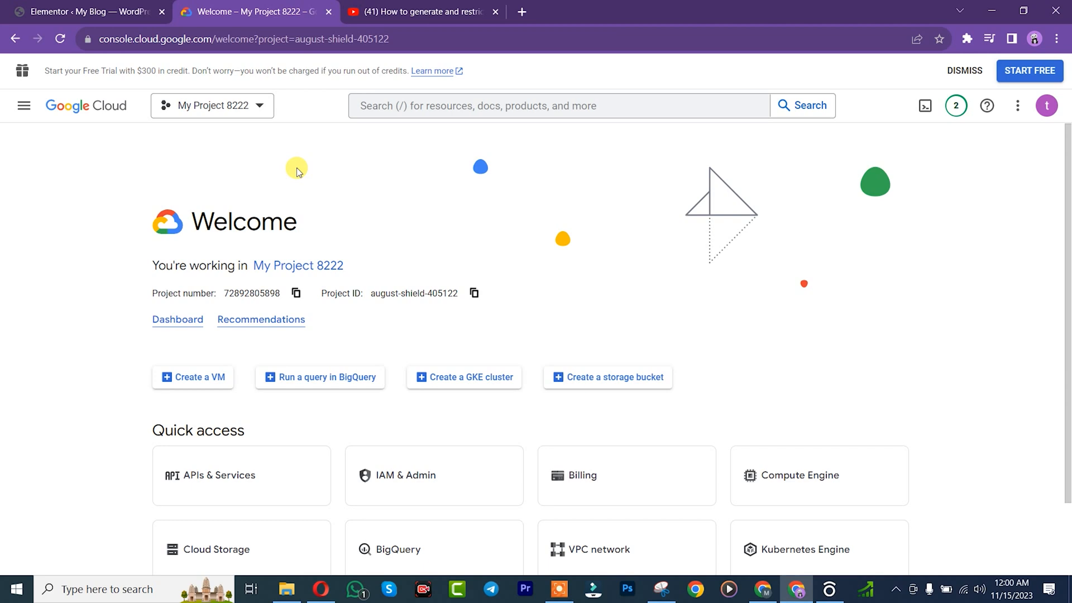
{"action": "left_click", "coordinate": [23, 105]}
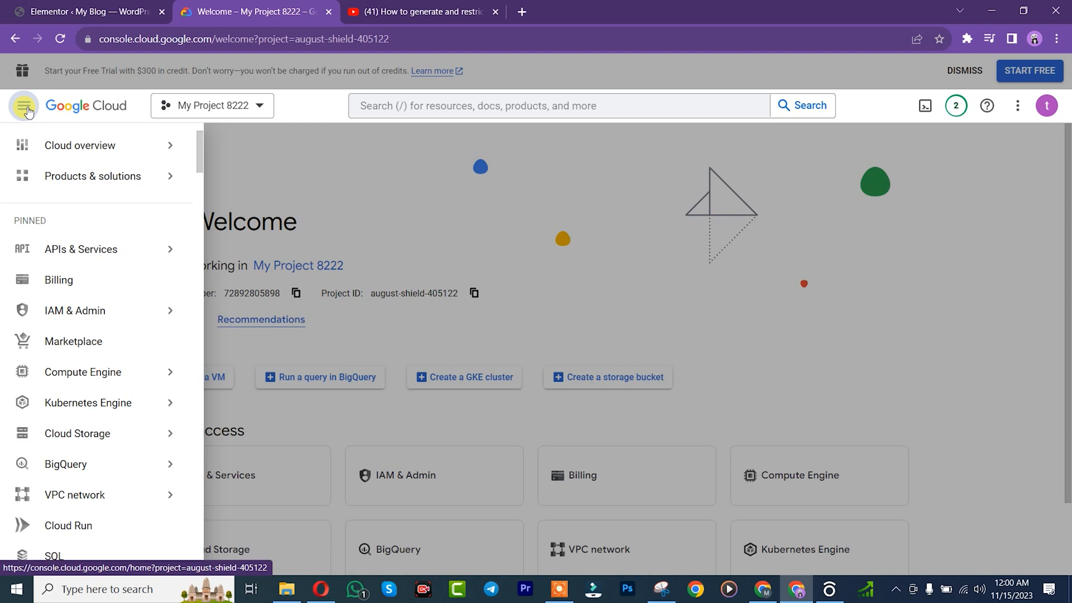
Step: Create a new API key under APIs & Services > Credentials for the project
{"action": "left_click", "coordinate": [80, 249]}
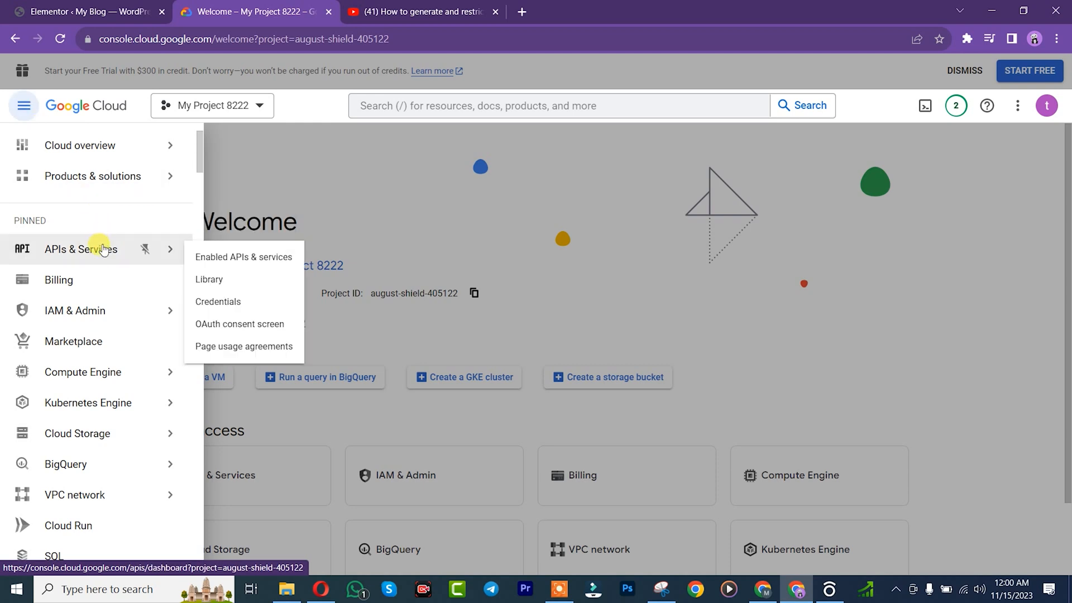
{"action": "mouse_move", "coordinate": [218, 302]}
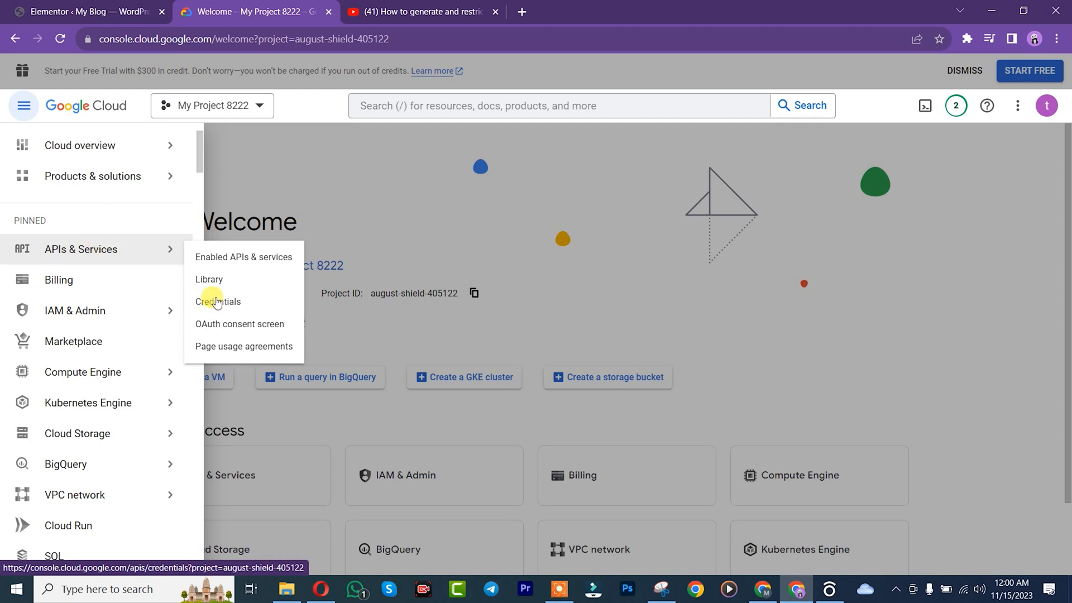
{"action": "left_click", "coordinate": [218, 302]}
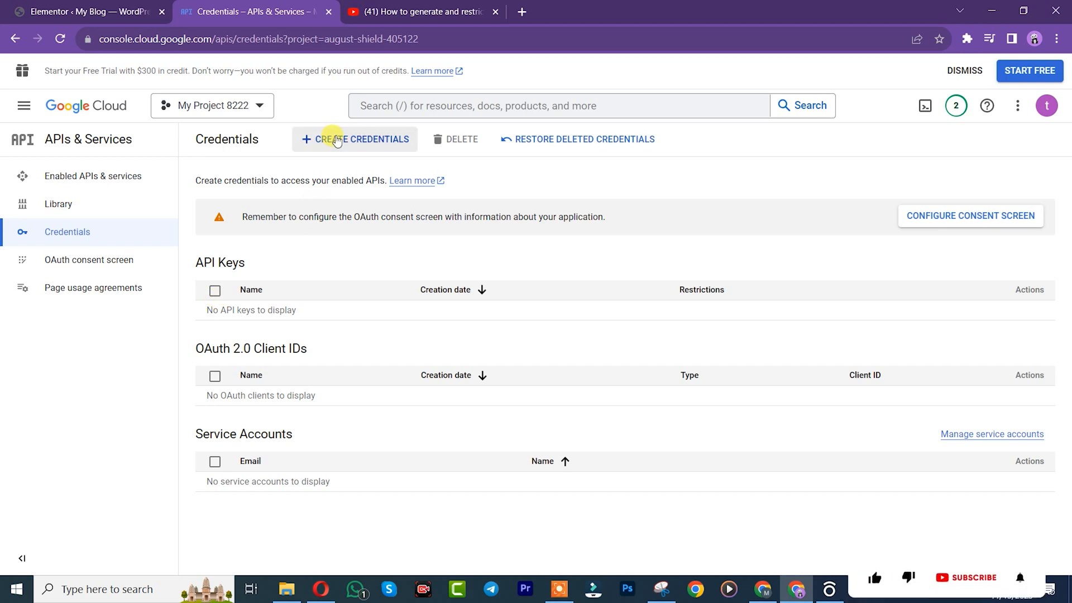
{"action": "left_click", "coordinate": [355, 139]}
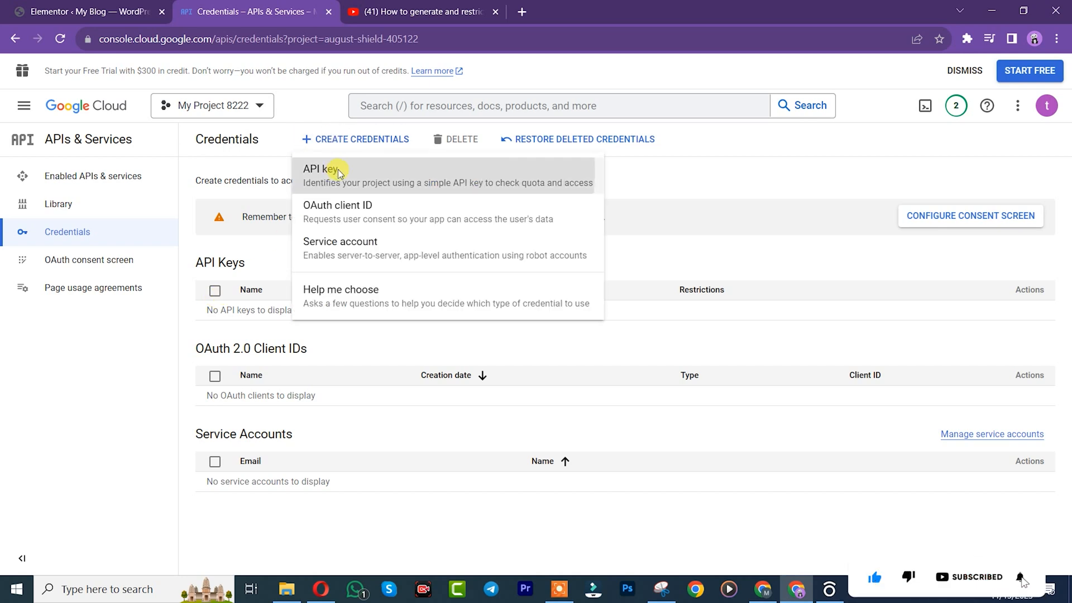
{"action": "left_click", "coordinate": [318, 169]}
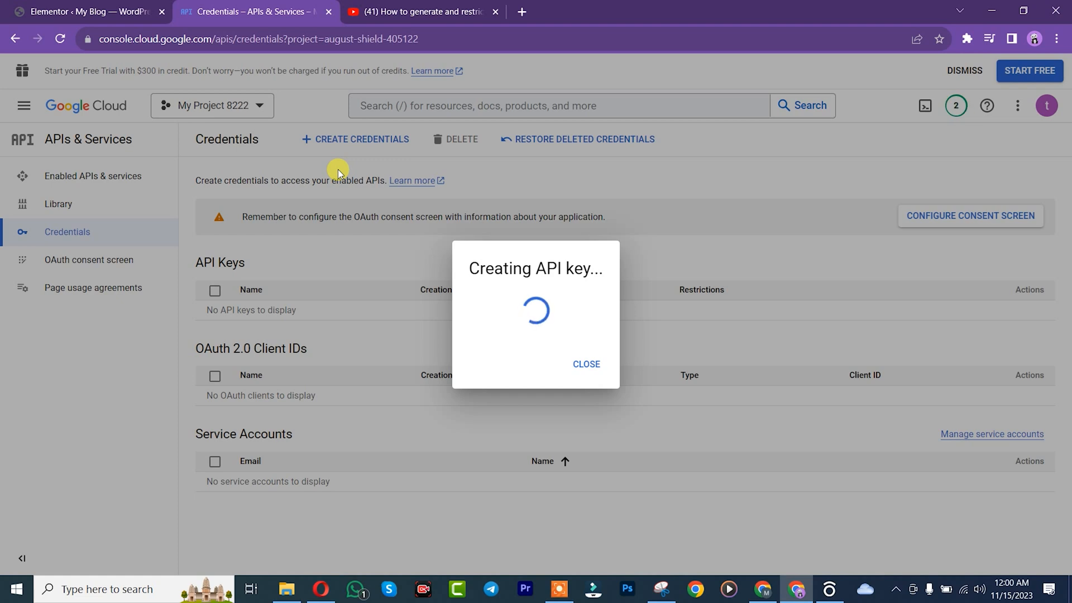
{"action": "left_click", "coordinate": [703, 304]}
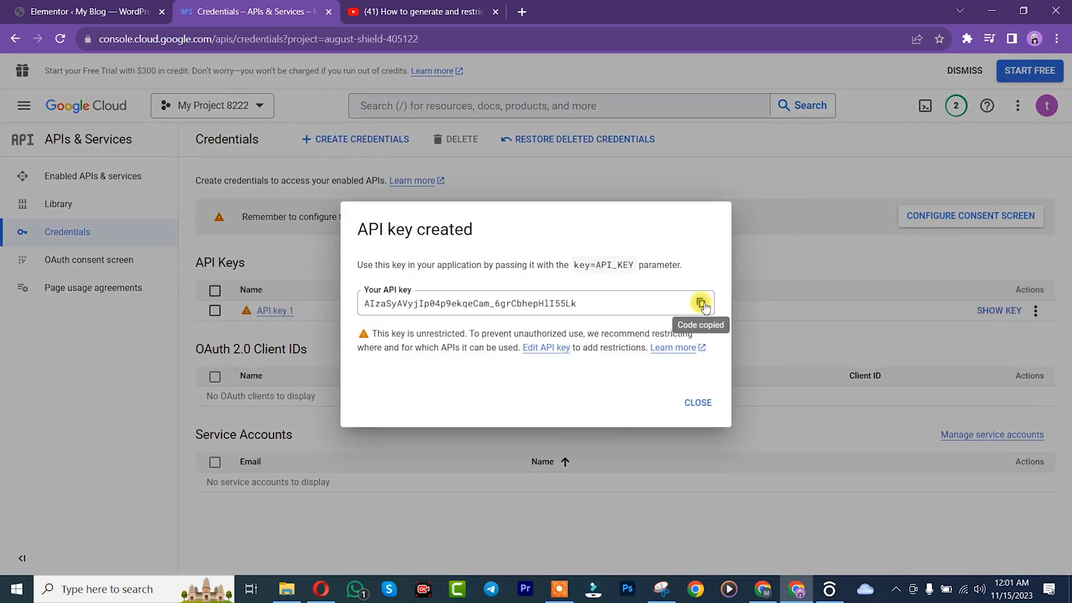
Step: Copy the new key and paste it into Elementor's Google Maps Embed API Key field
{"action": "left_click", "coordinate": [90, 11]}
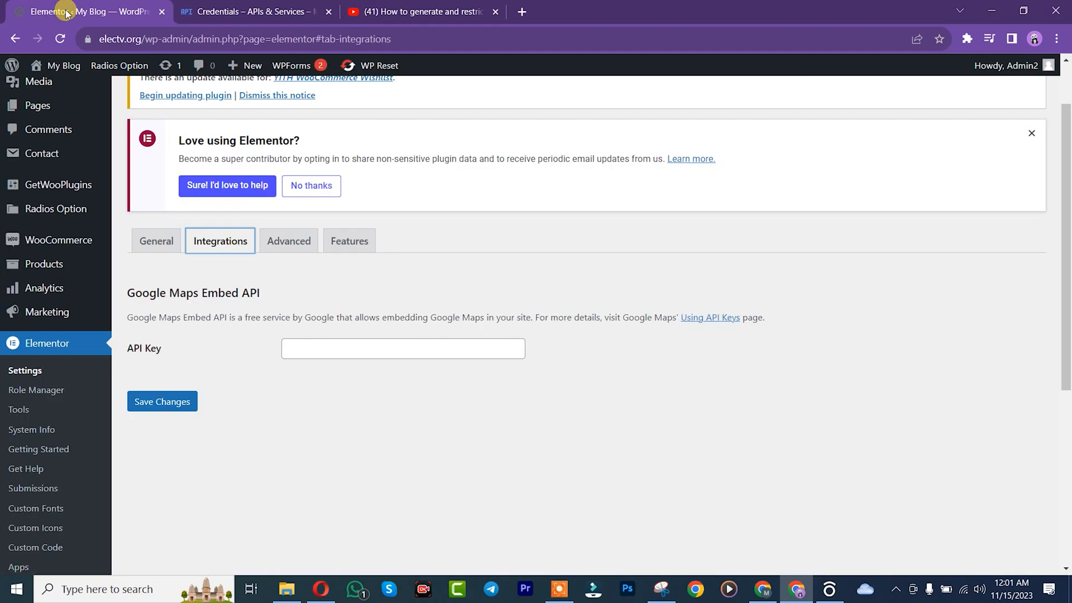
{"action": "left_click", "coordinate": [404, 348]}
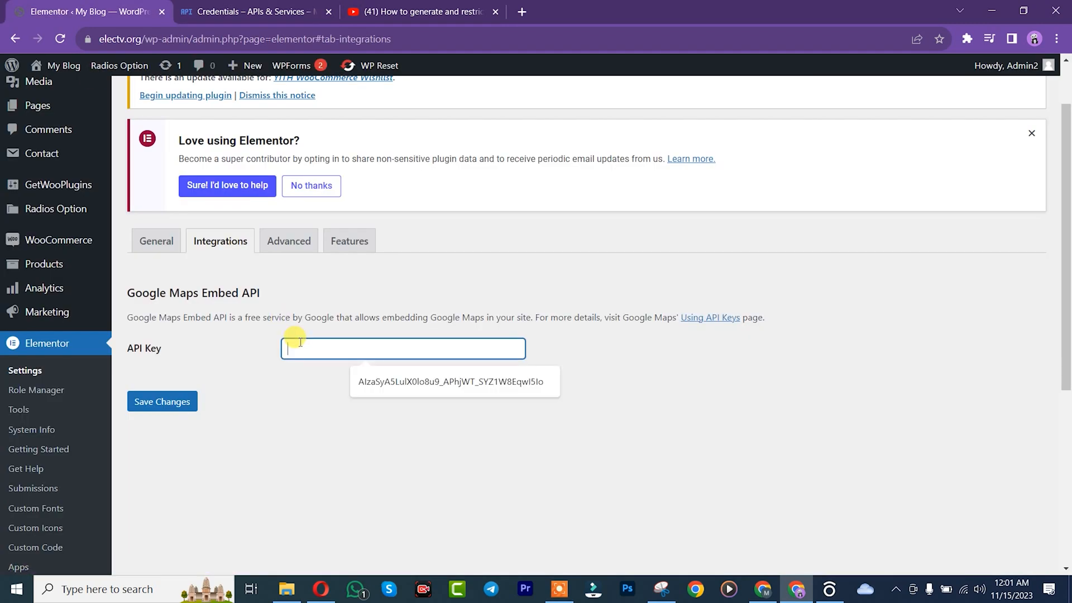
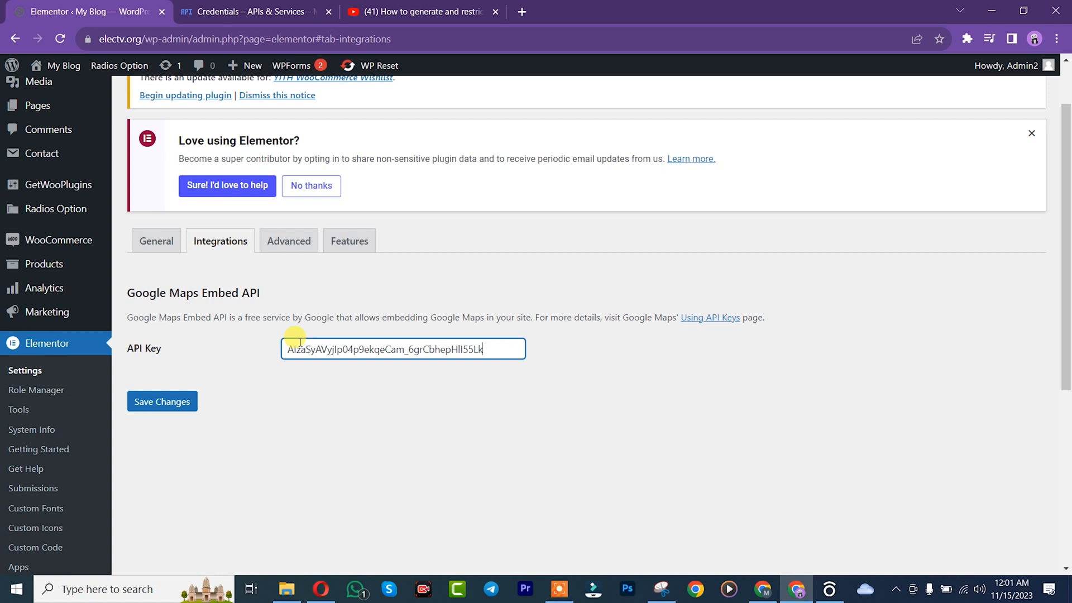
{"action": "left_click", "coordinate": [288, 241]}
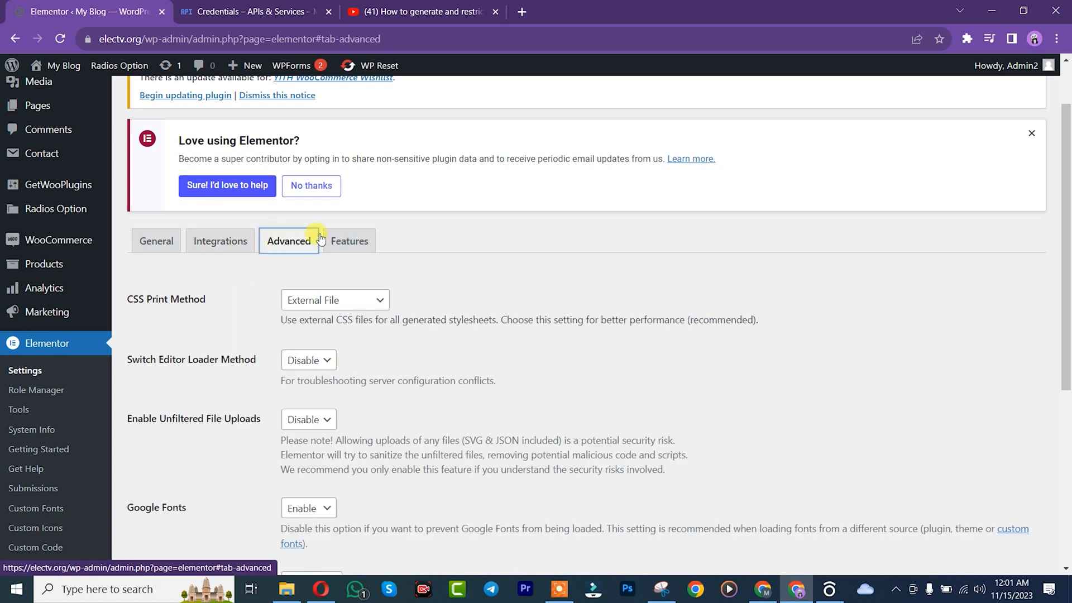
Step: Review Elementor's Advanced and Features settings and save the changes
{"action": "scroll", "scroll_direction": "down", "scroll_amount": 3}
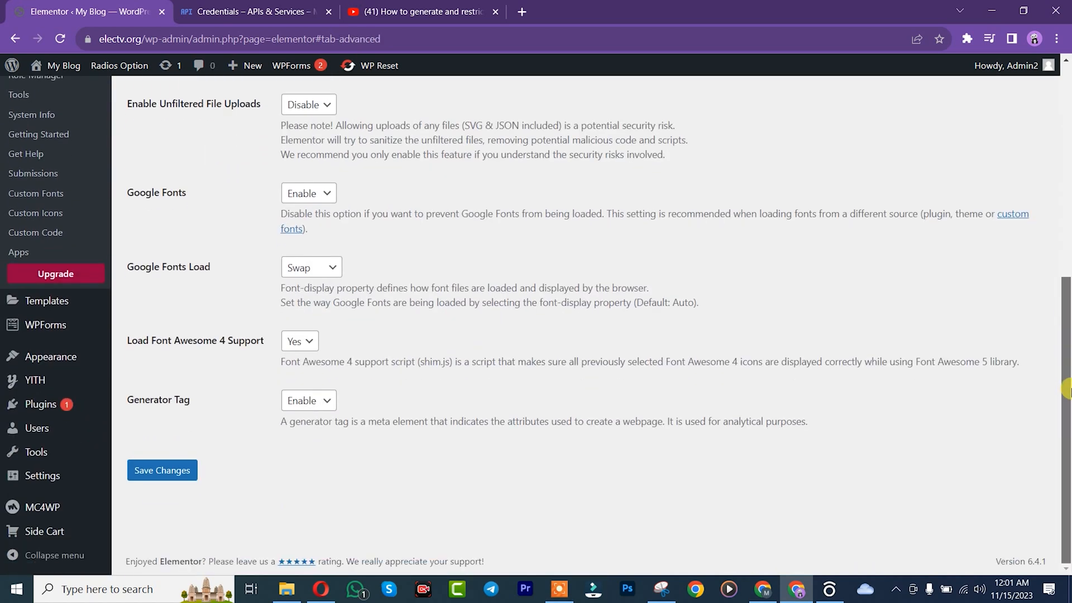
{"action": "left_click", "coordinate": [348, 194]}
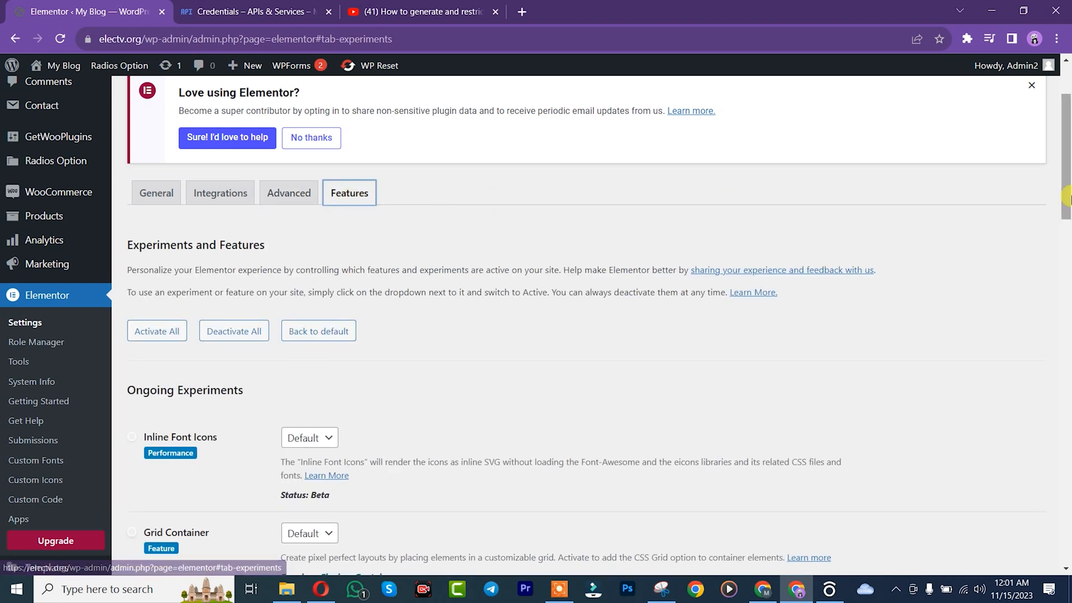
{"action": "scroll", "scroll_direction": "down", "scroll_amount": 3}
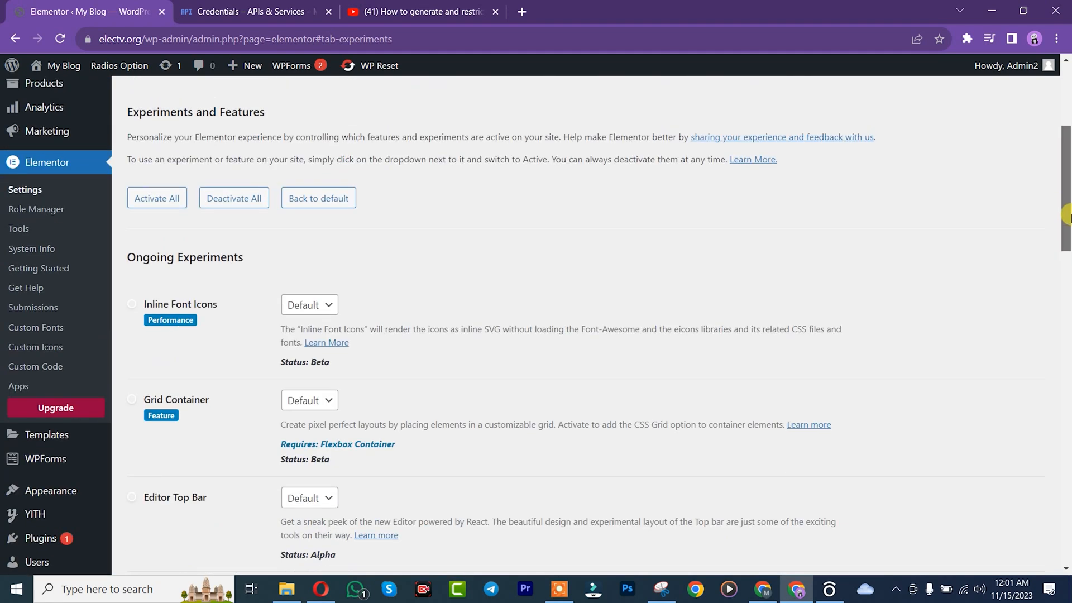
{"action": "scroll", "scroll_direction": "down", "scroll_amount": 3}
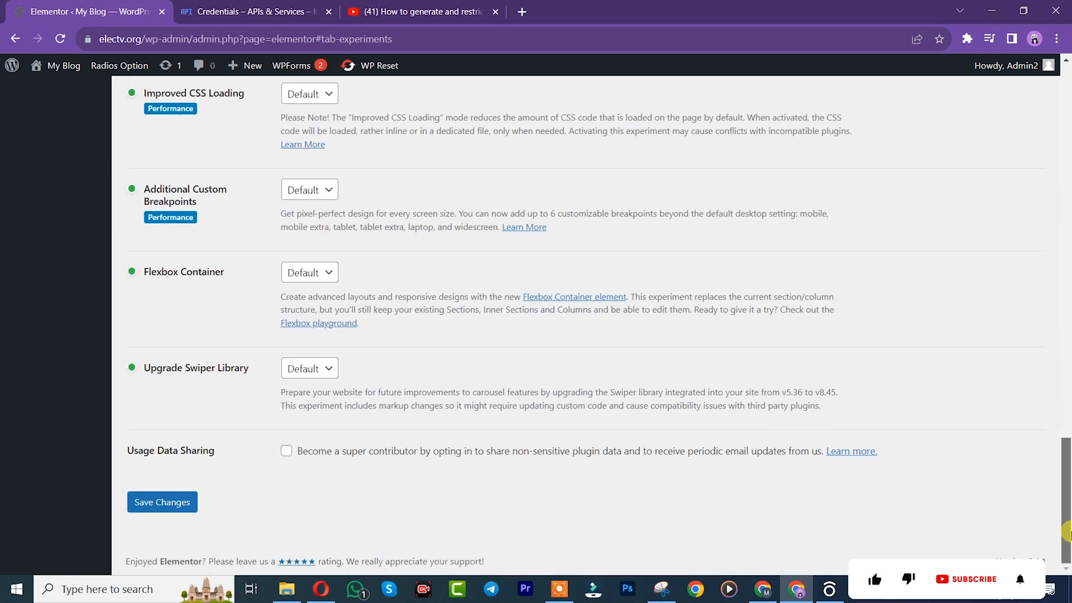
{"action": "left_click", "coordinate": [162, 502]}
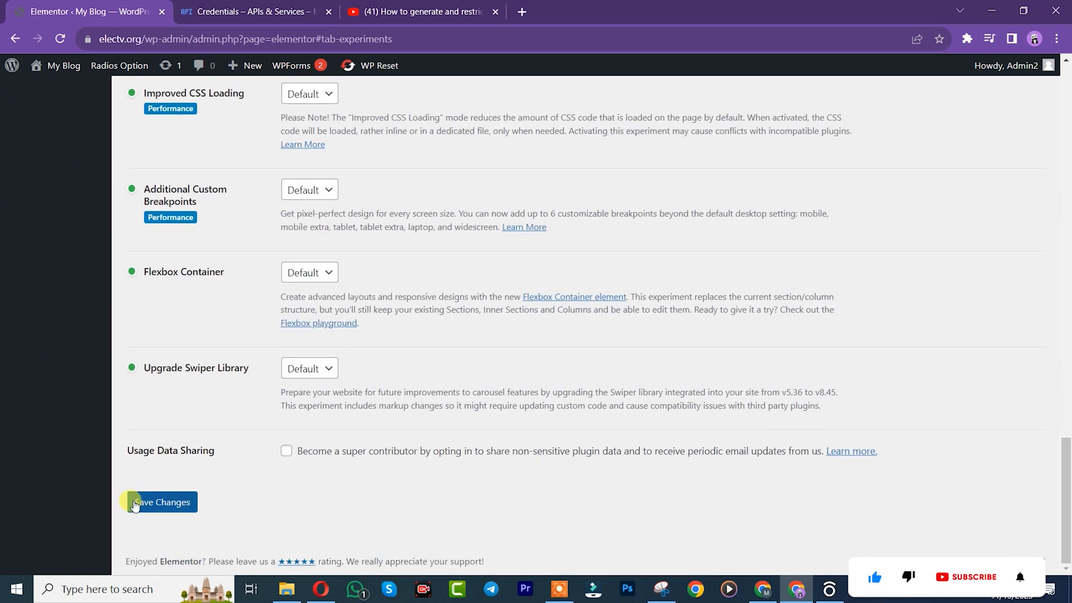
{"action": "left_click", "coordinate": [162, 501]}
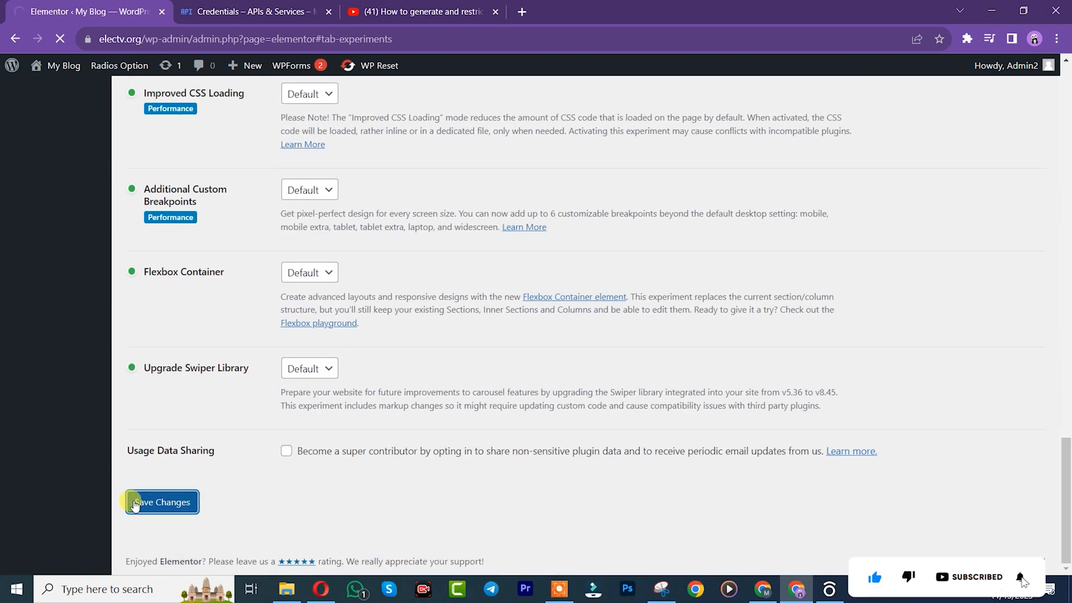
{"action": "left_click", "coordinate": [162, 501]}
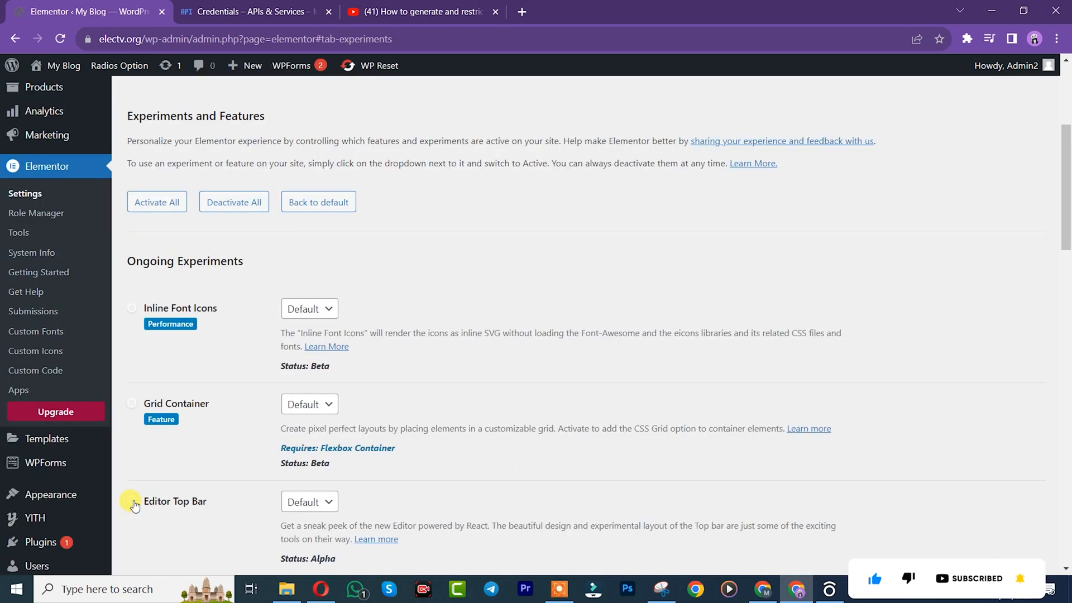
Step: Add a new page titled 'text' and publish it
{"action": "scroll", "scroll_direction": "up", "scroll_amount": 3}
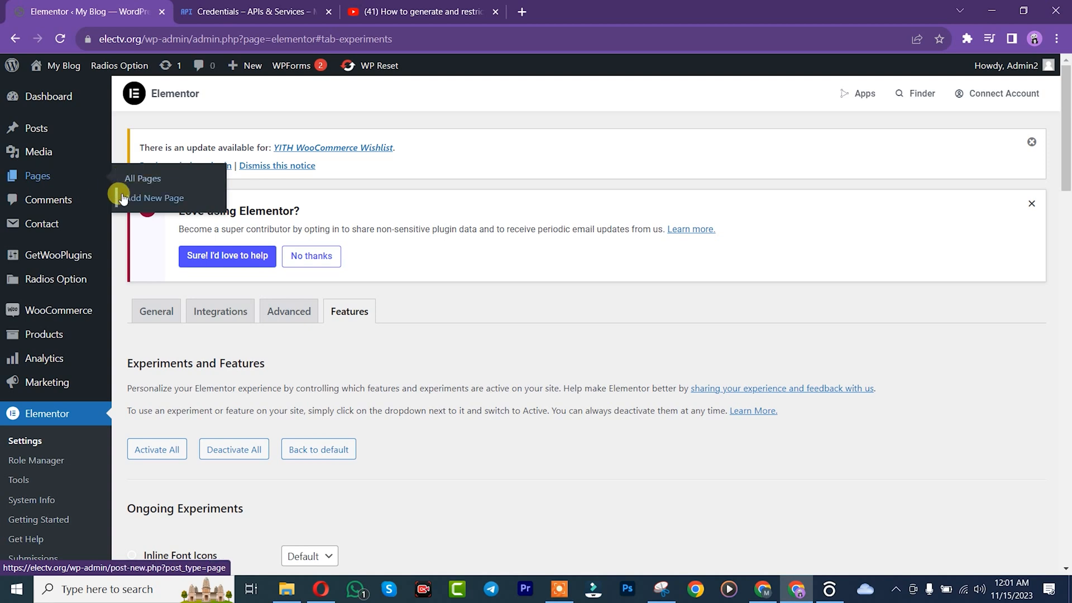
{"action": "left_click", "coordinate": [153, 198]}
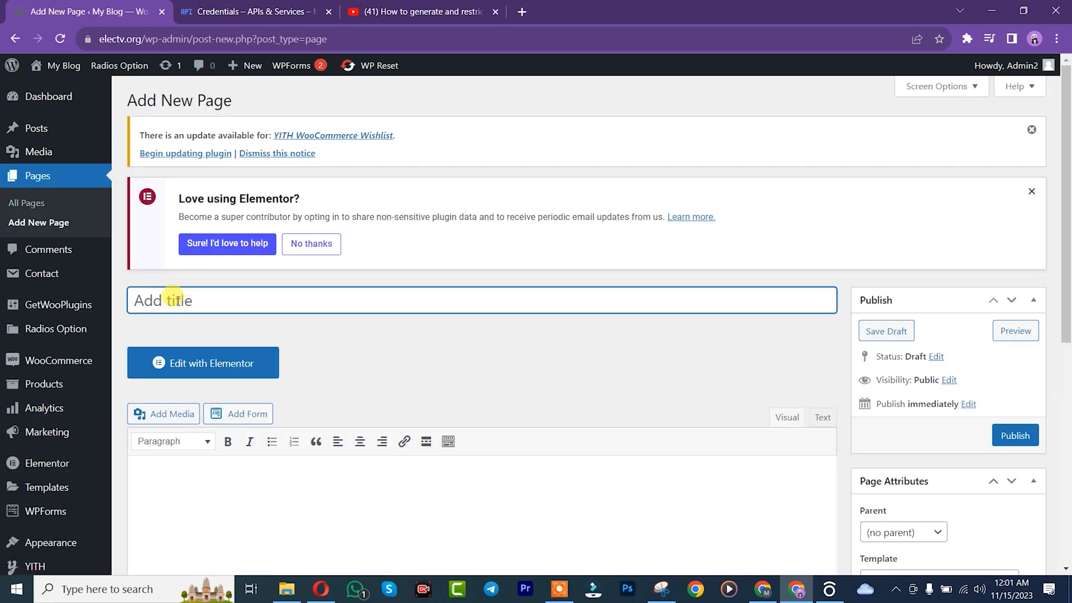
{"action": "type", "text": "text"}
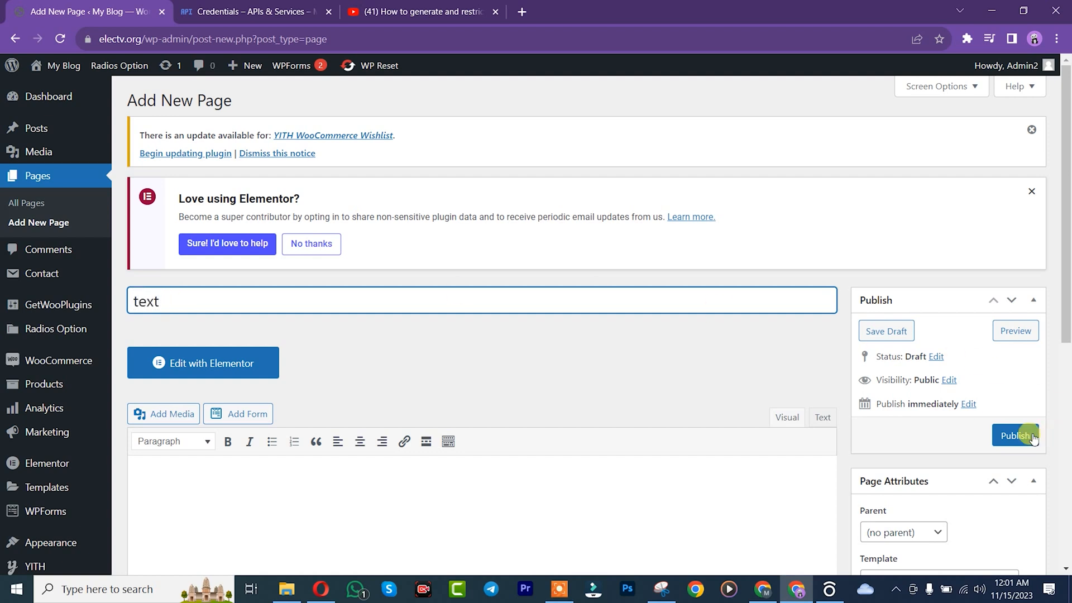
{"action": "scroll", "scroll_direction": "down", "scroll_amount": 3}
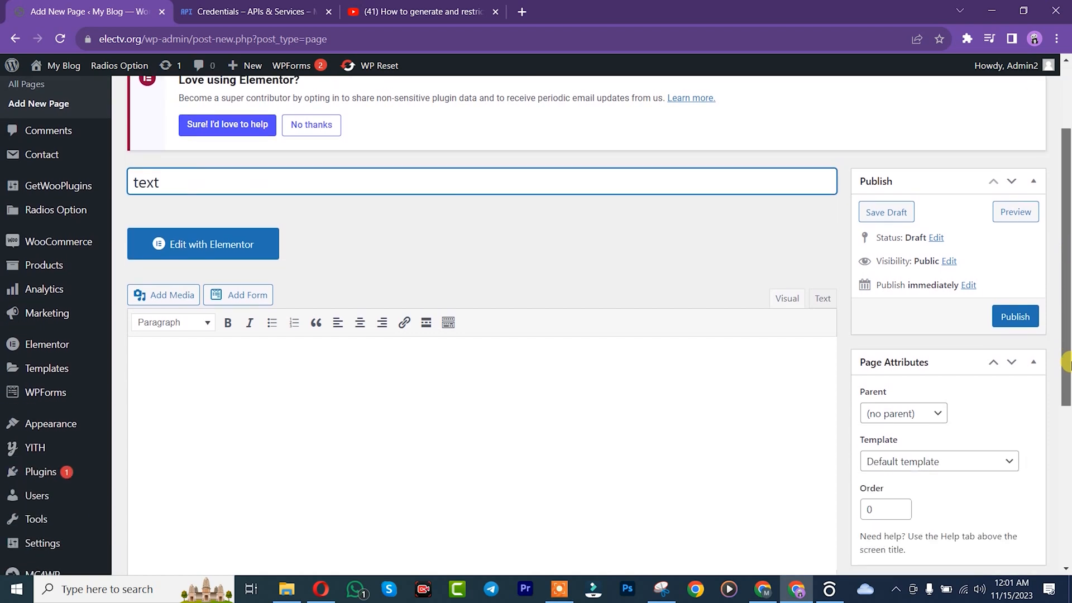
{"action": "left_click", "coordinate": [1015, 317]}
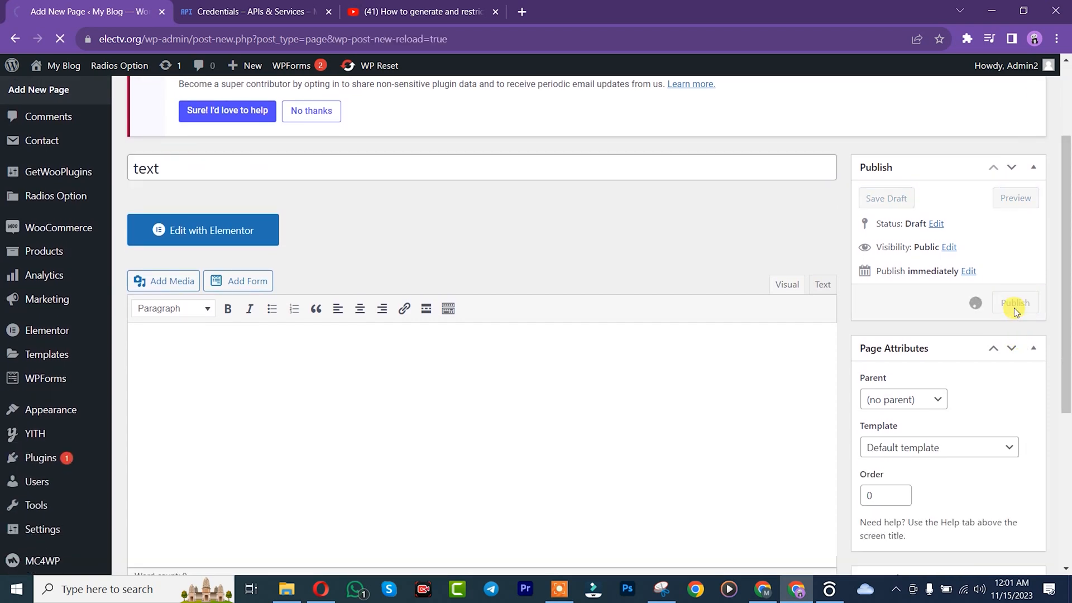
Step: Confirm publishing of the 'text' page and view its Template choices, keeping Default
{"action": "left_click", "coordinate": [1015, 303]}
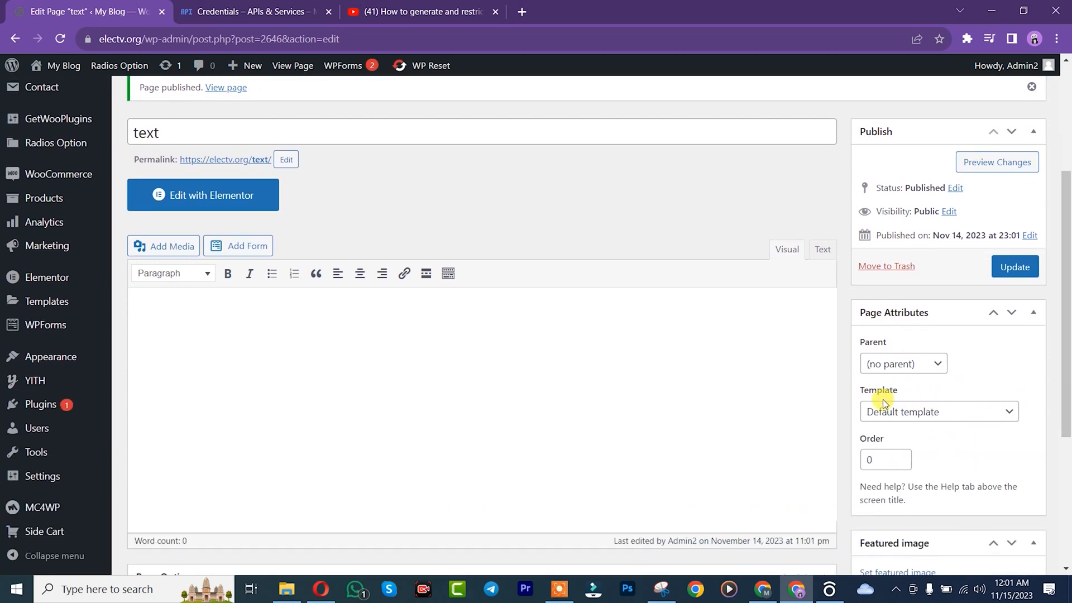
{"action": "mouse_move", "coordinate": [878, 425]}
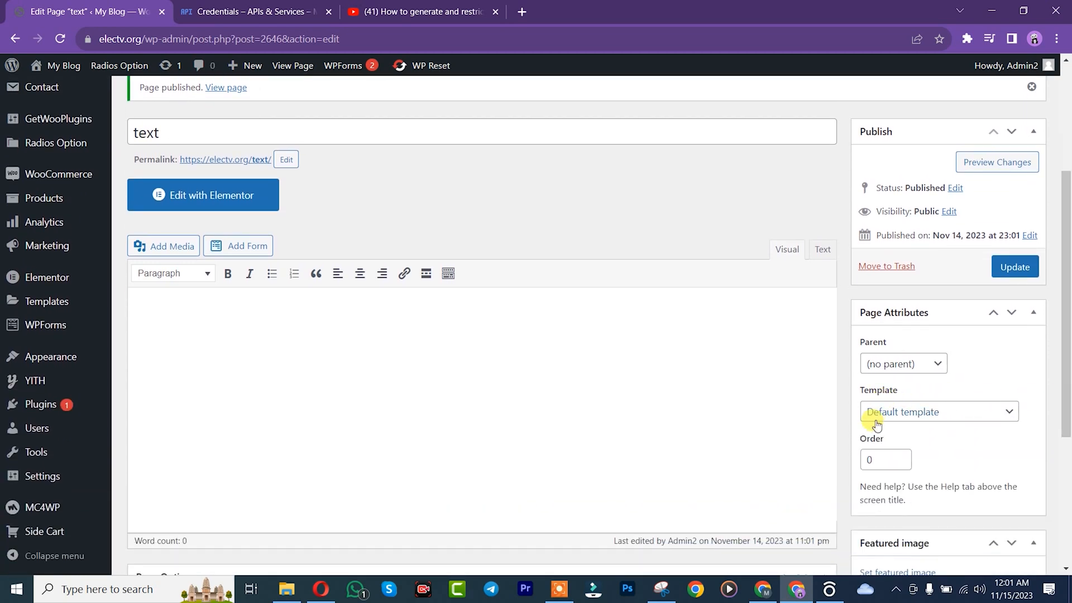
{"action": "left_click", "coordinate": [939, 411]}
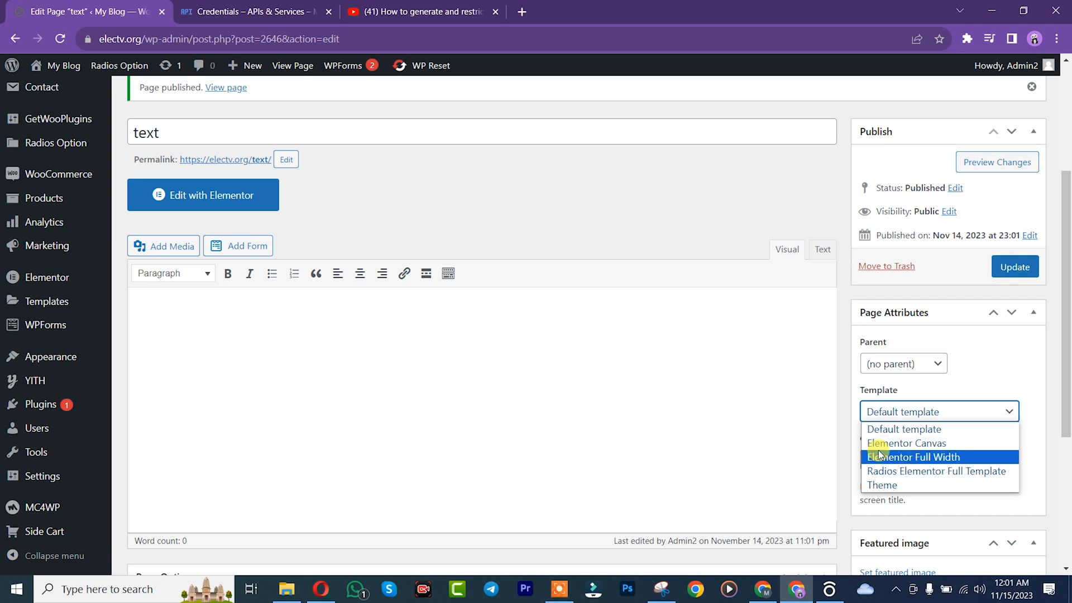
{"action": "mouse_move", "coordinate": [892, 461]}
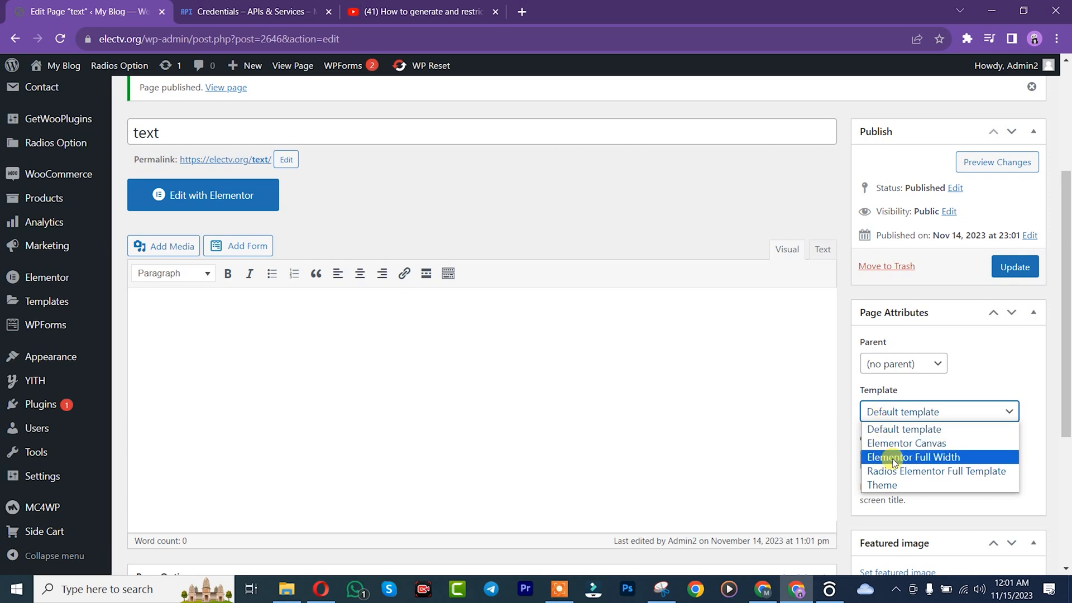
{"action": "mouse_move", "coordinate": [906, 443]}
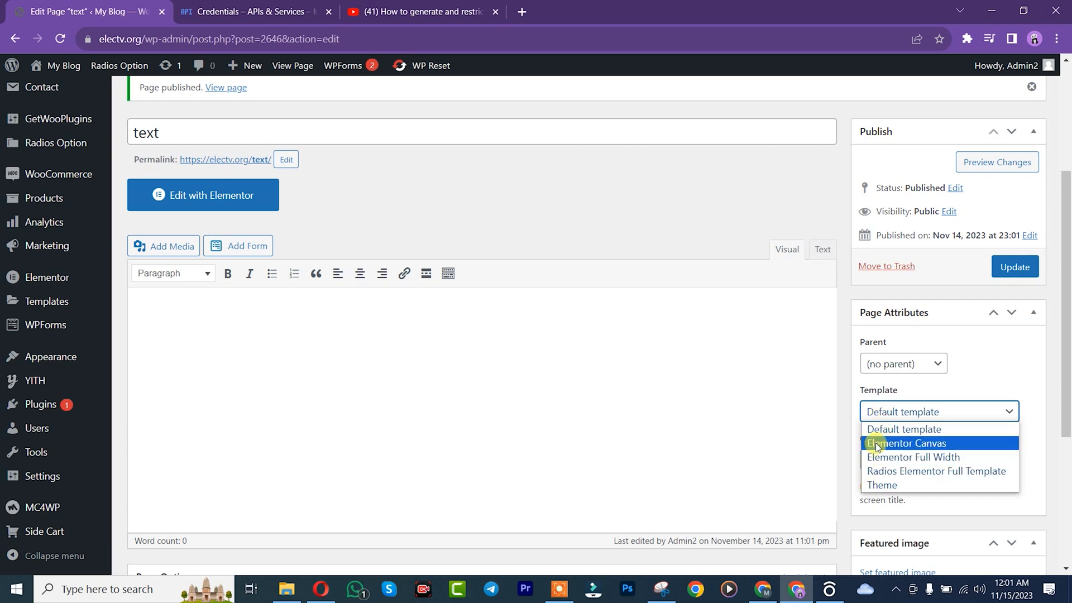
{"action": "mouse_move", "coordinate": [903, 429]}
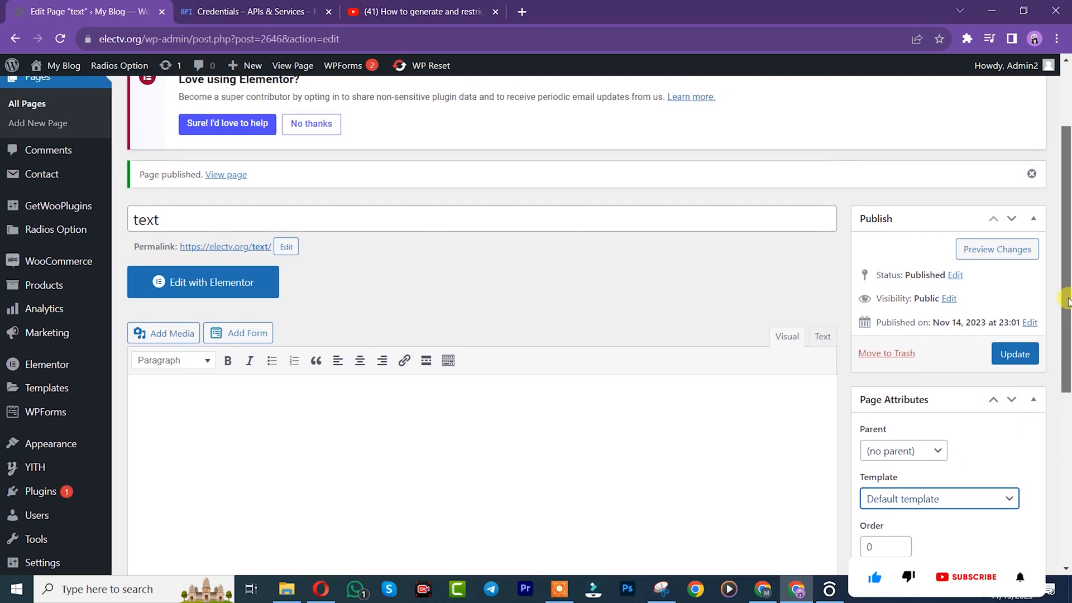
Step: Edit the 'text' page with Elementor and start adding a new section to choose its structure
{"action": "left_click", "coordinate": [202, 282]}
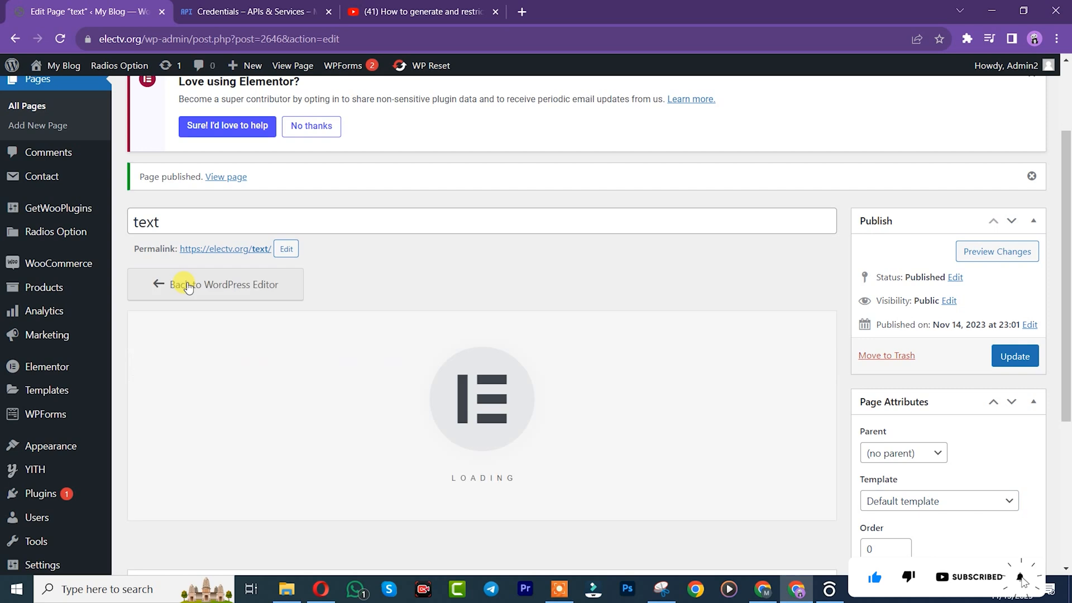
{"action": "left_click", "coordinate": [215, 285]}
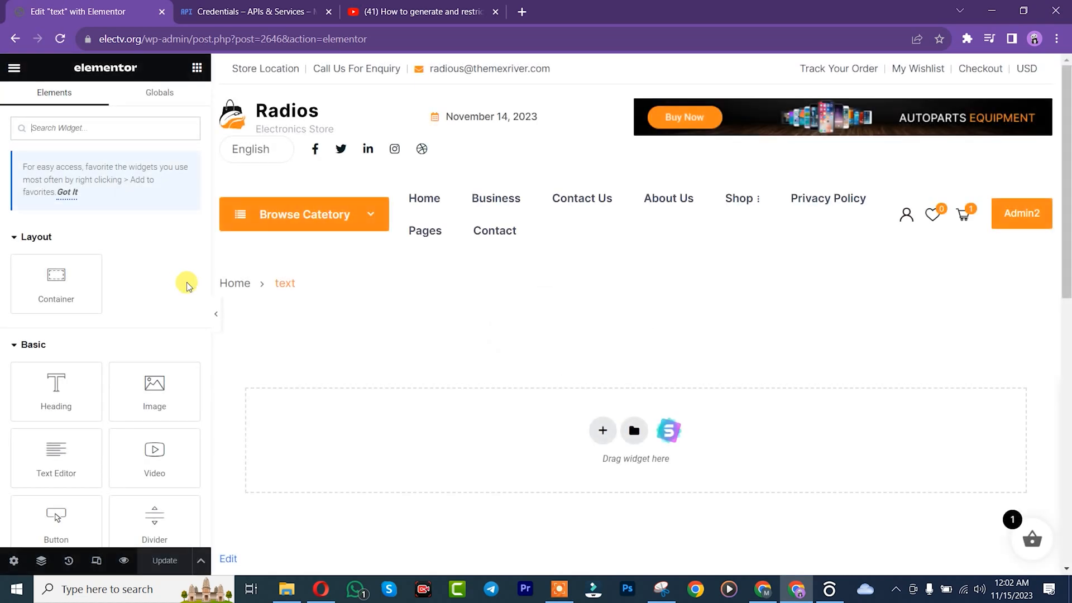
{"action": "mouse_move", "coordinate": [207, 124]}
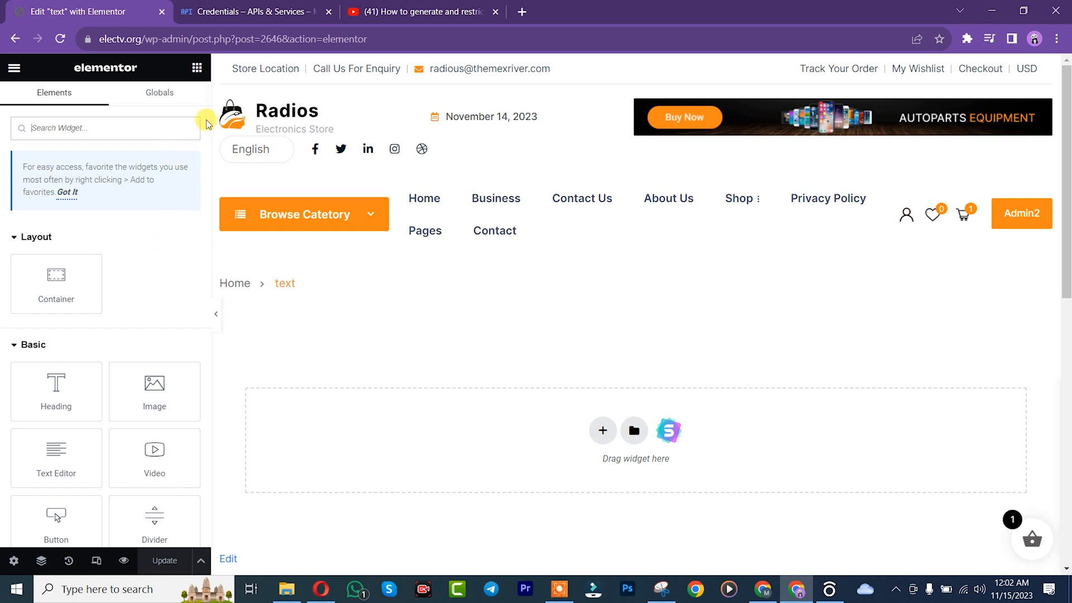
{"action": "scroll", "scroll_direction": "down", "scroll_amount": 3}
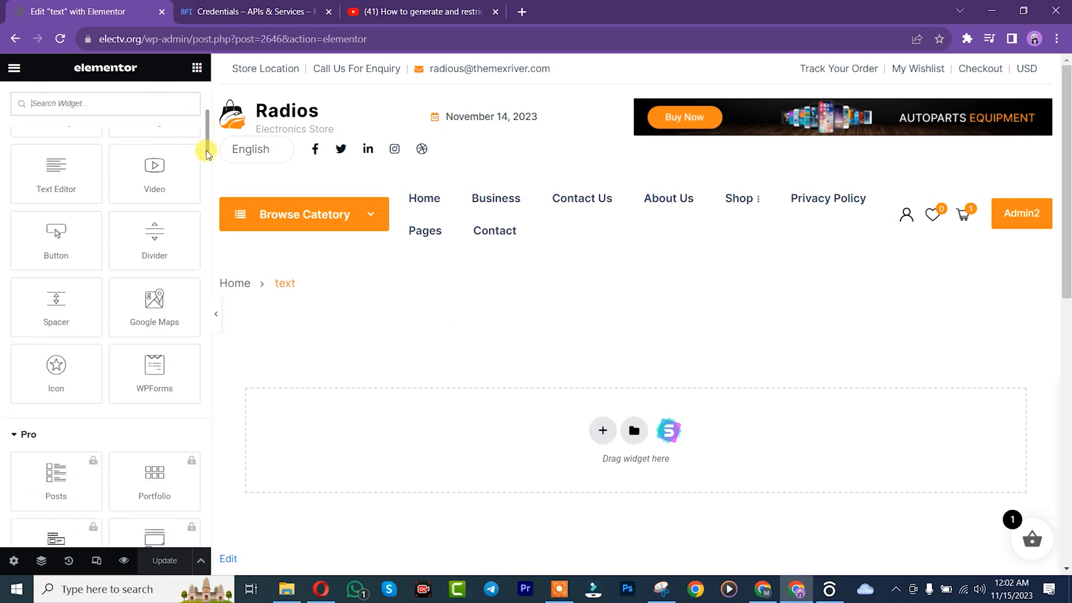
{"action": "scroll", "scroll_direction": "down", "scroll_amount": 3}
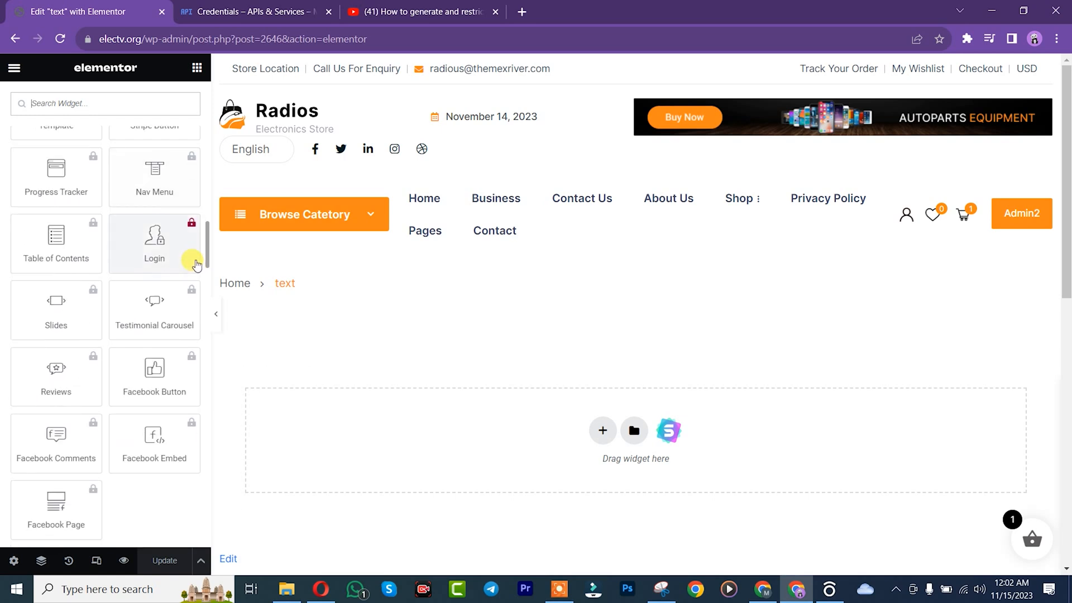
{"action": "mouse_move", "coordinate": [603, 431]}
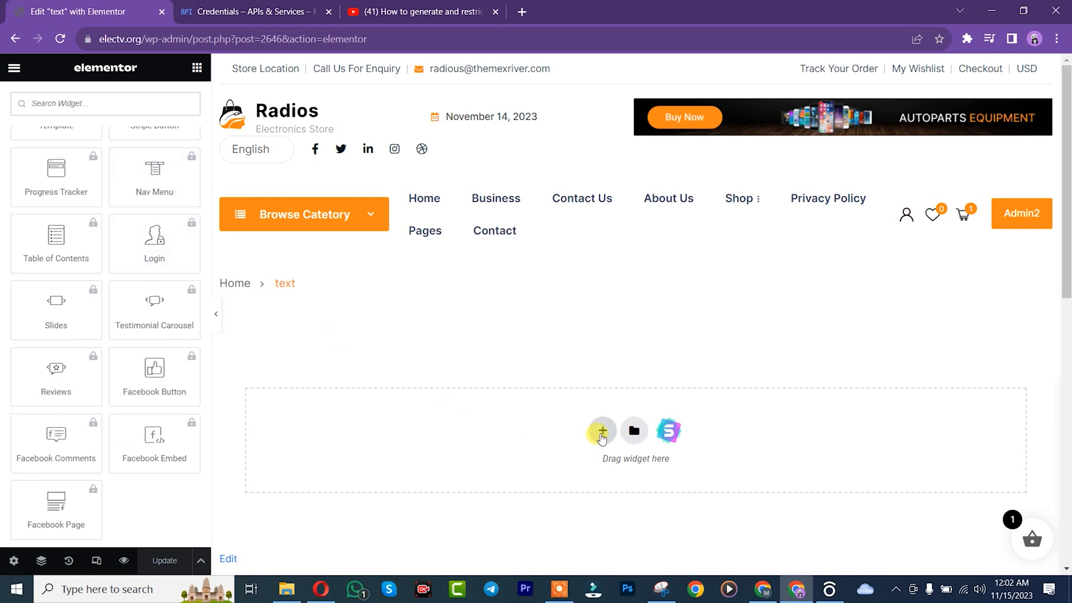
{"action": "left_click", "coordinate": [602, 432]}
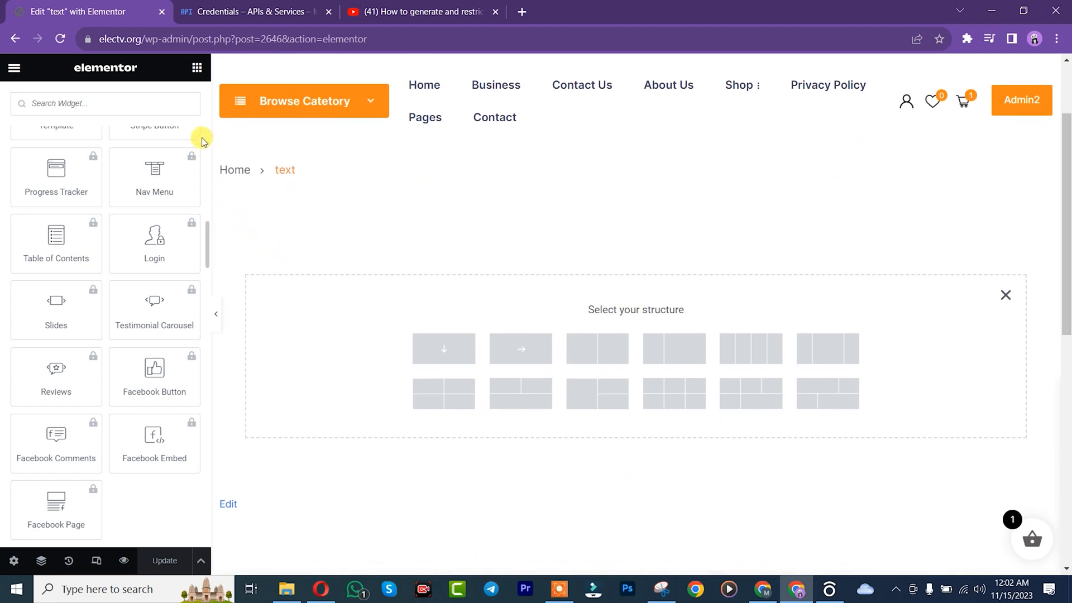
{"action": "mouse_move", "coordinate": [991, 345]}
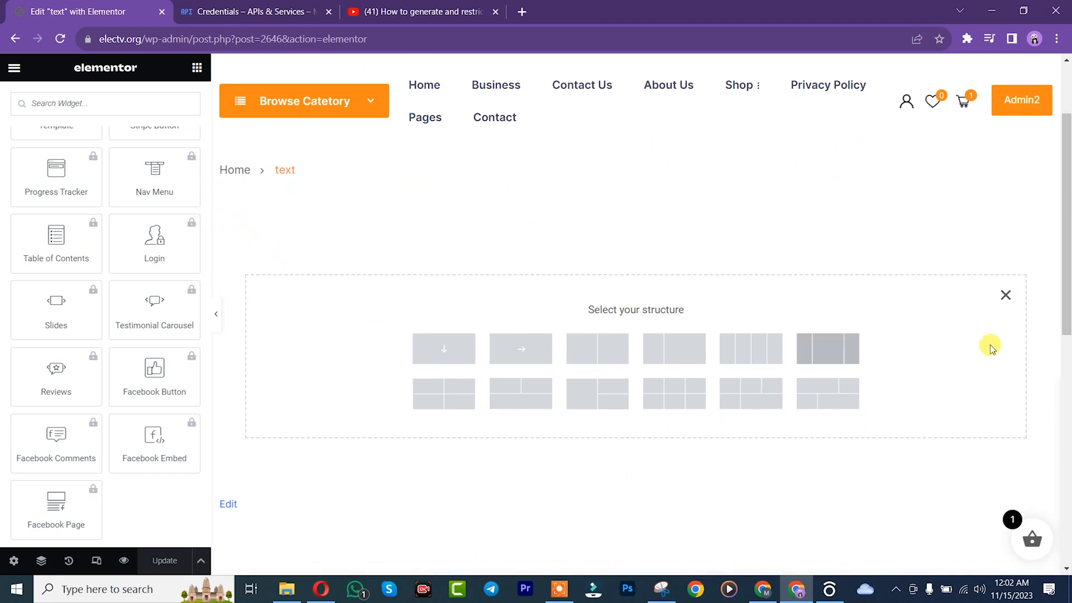